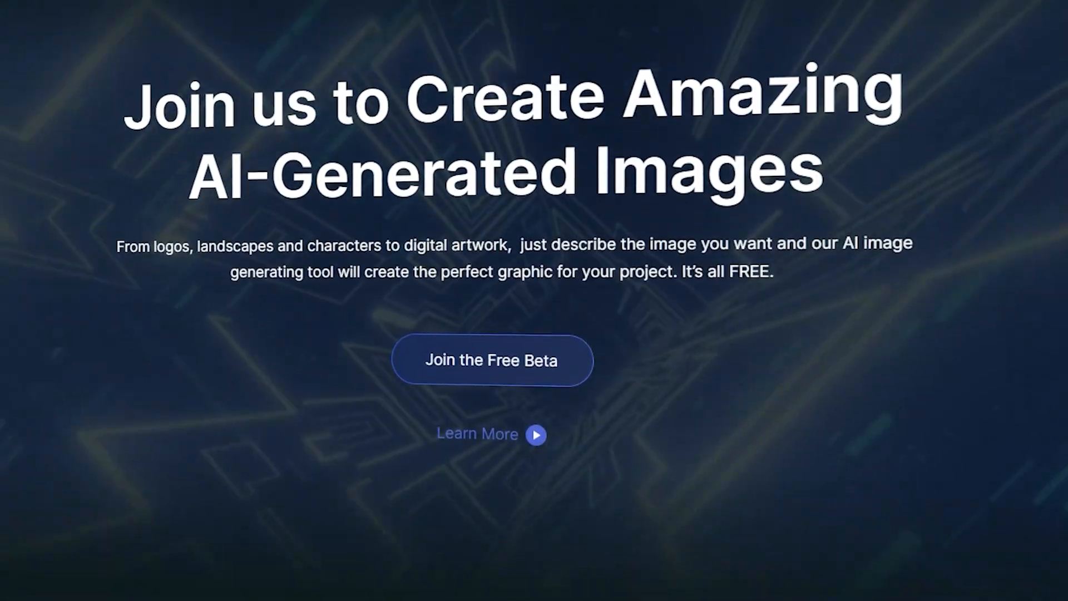
Generate the cute isometric China town images in #rookie-40, upscale the first, then open #rookie-37.
scroll(down, 3)
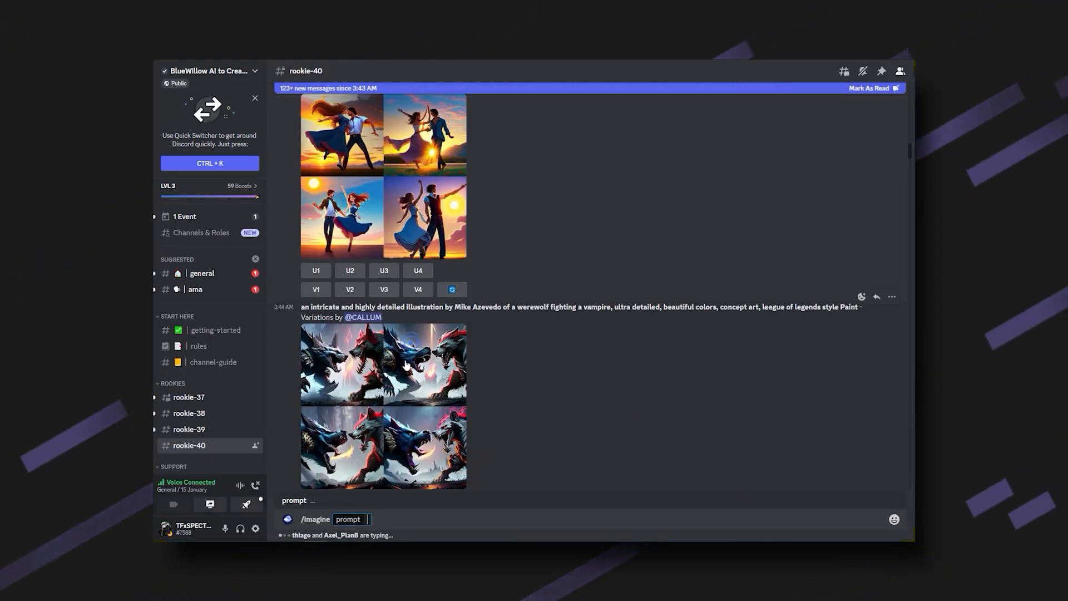
text(cute isometric china town, cutaway box, traditional, night lights, neon sign, hanging lanterns, electric posts with lamps, old taxis.  highly detailed, made with blender, promotional brochure)
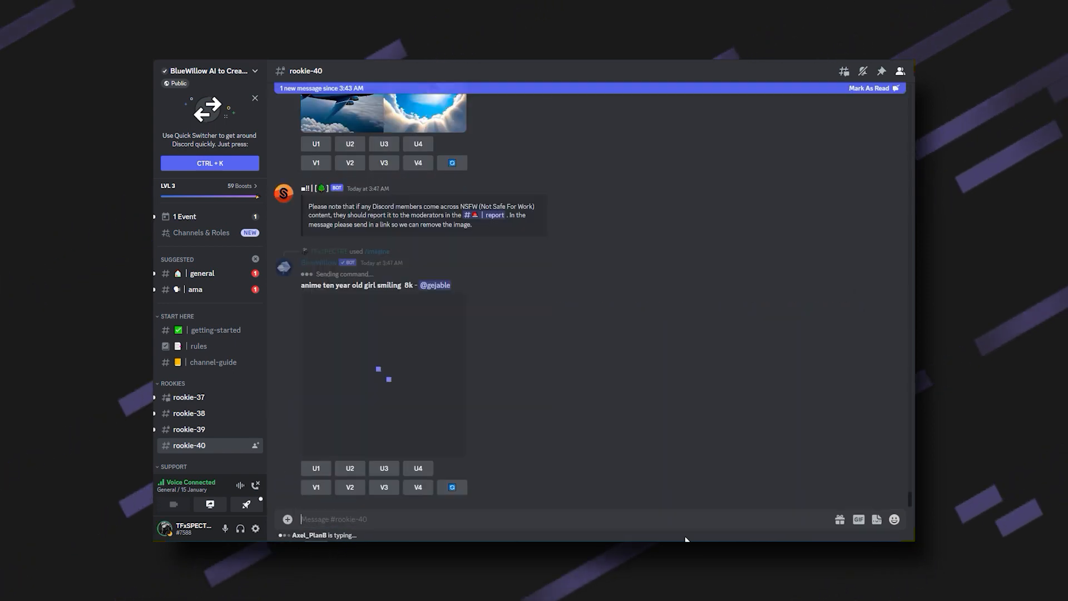
scroll(down, 3)
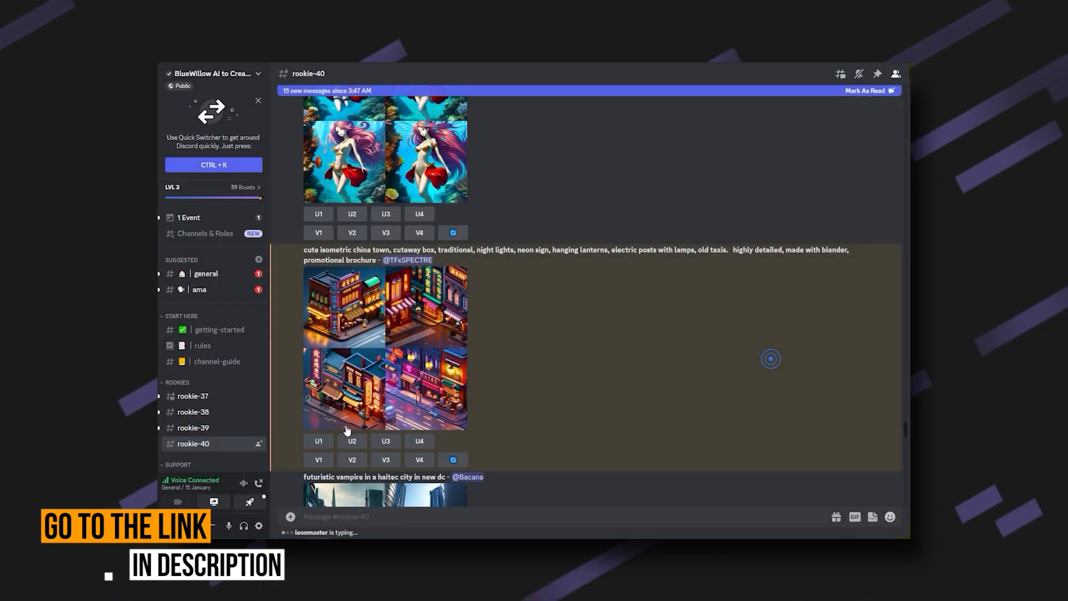
click(318, 441)
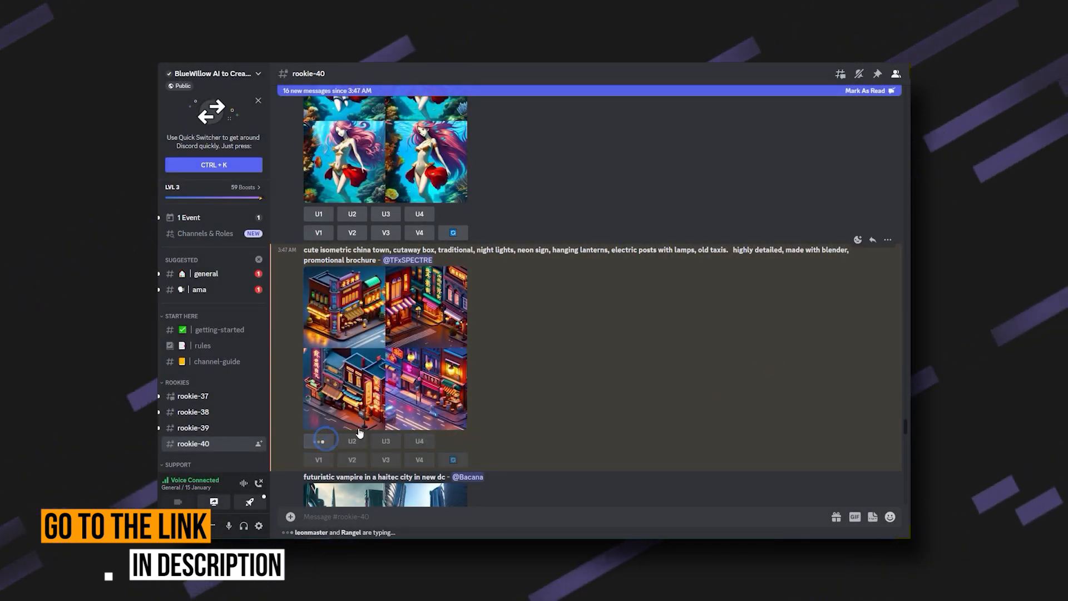
click(193, 396)
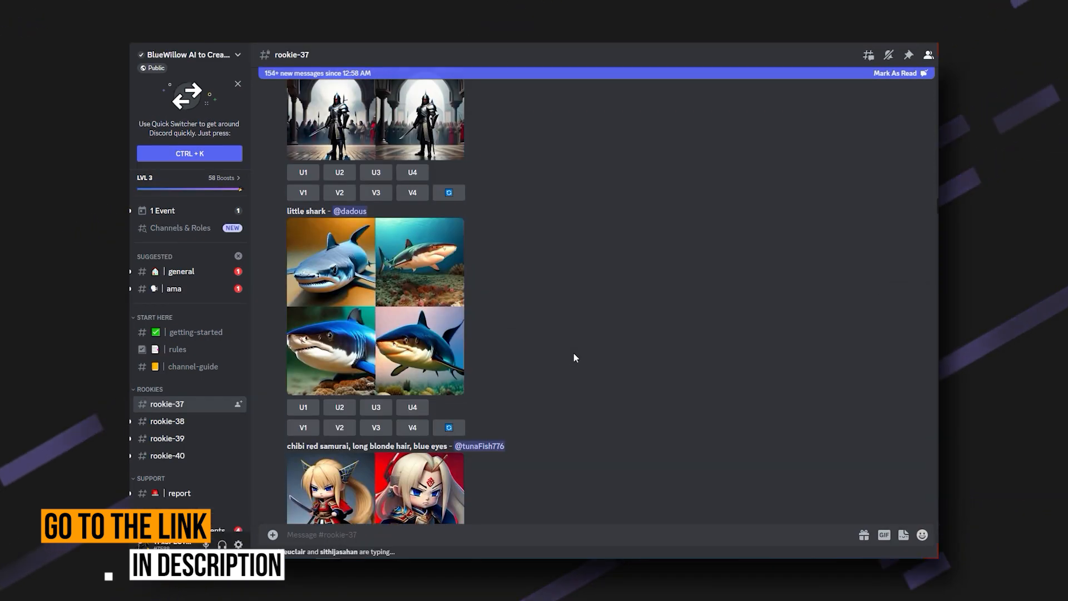
scroll(down, 3)
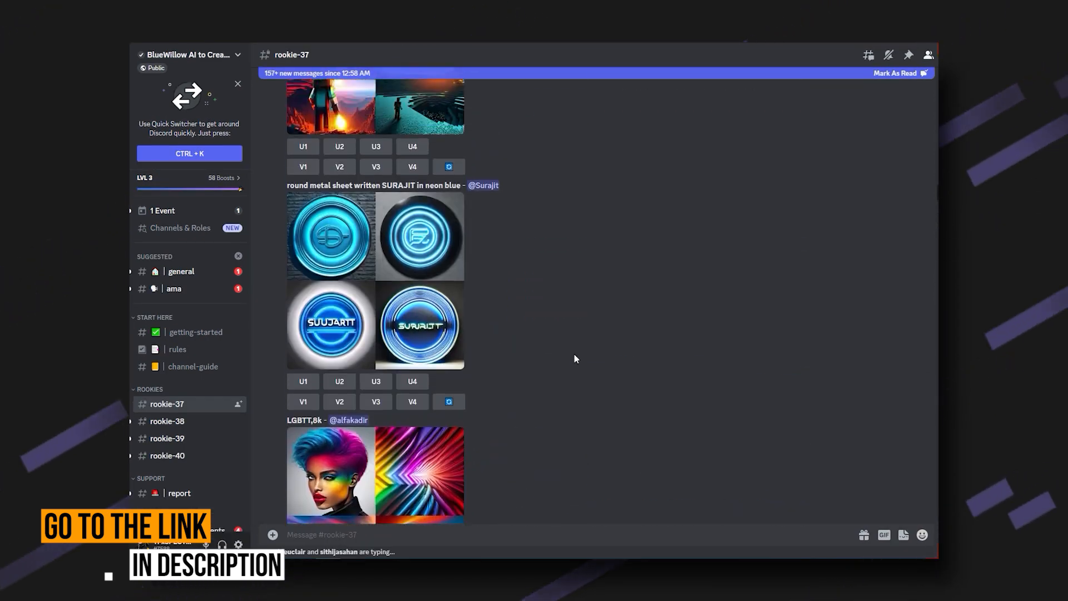
scroll(down, 3)
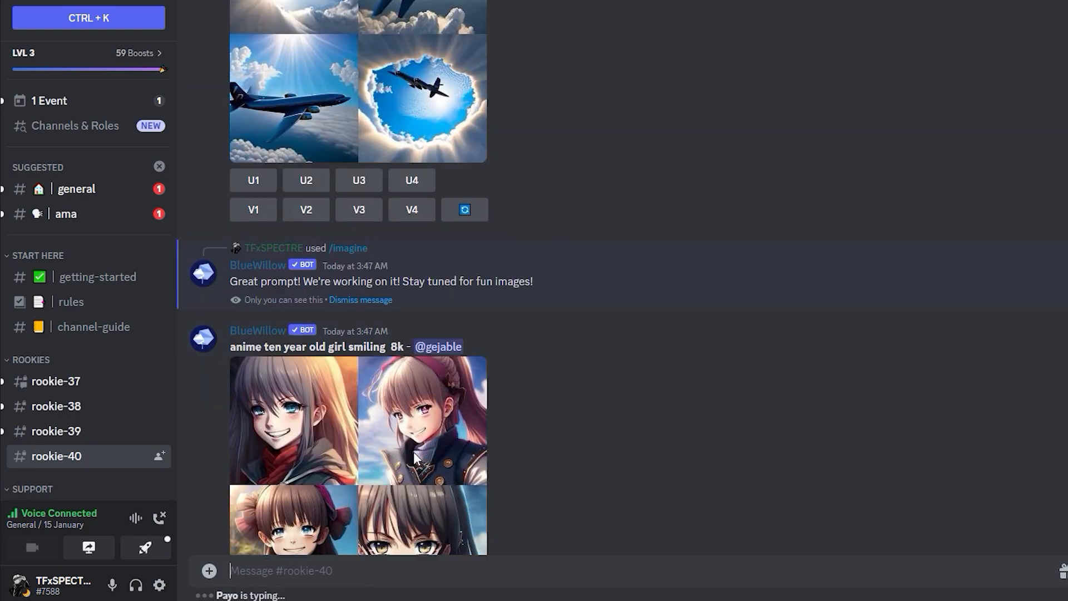
scroll(down, 3)
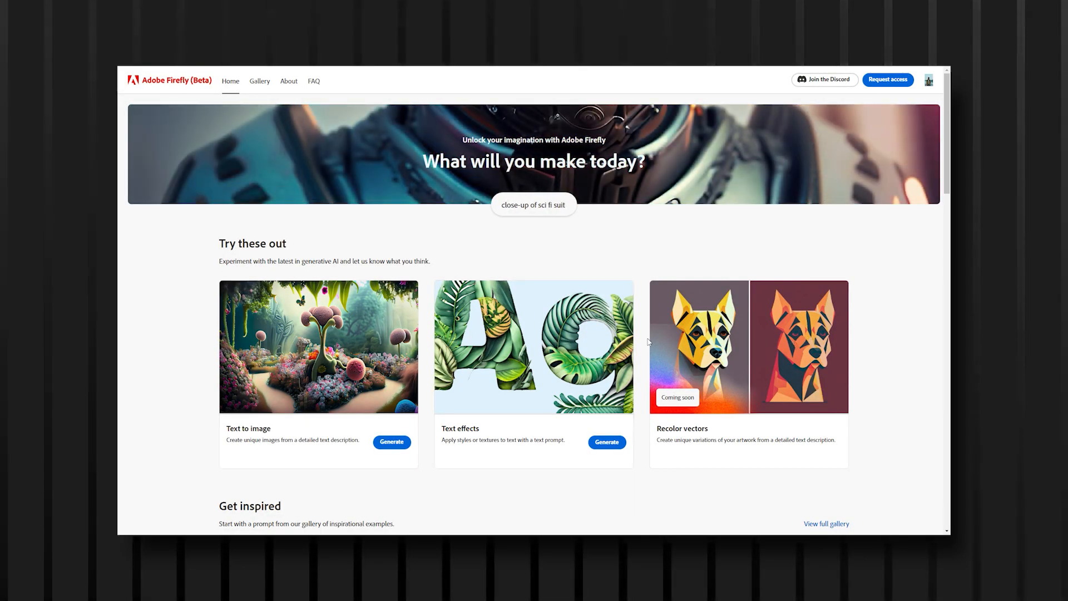
scroll(down, 3)
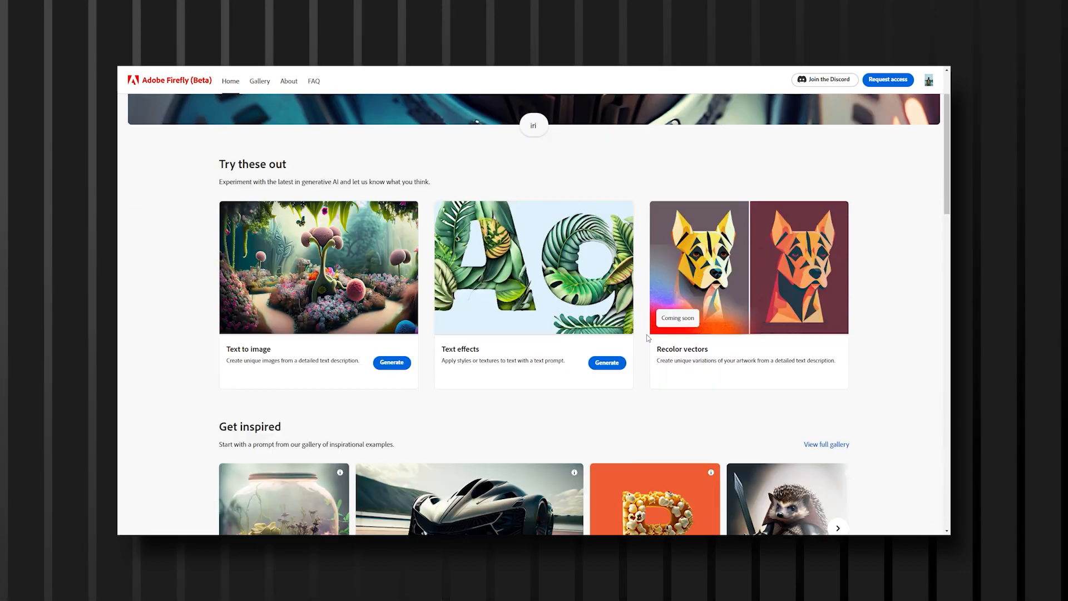
scroll(down, 3)
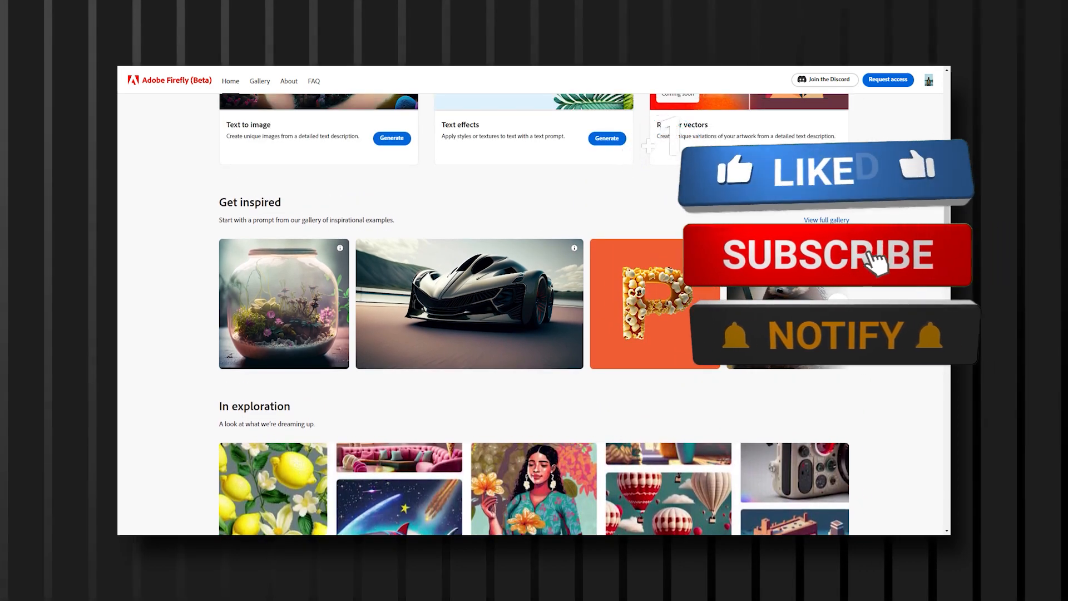
scroll(down, 3)
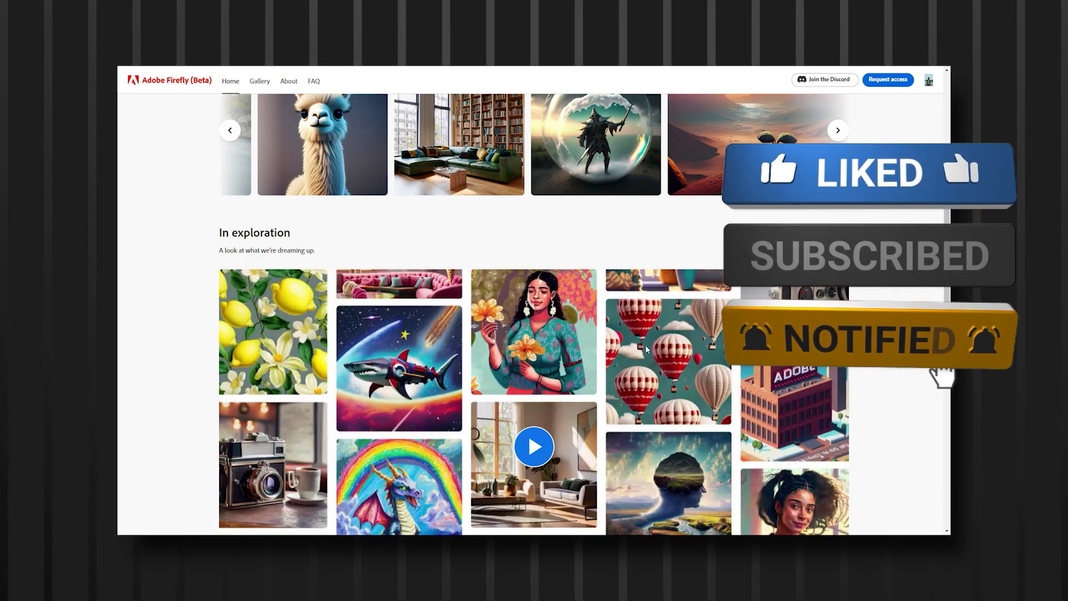
scroll(down, 3)
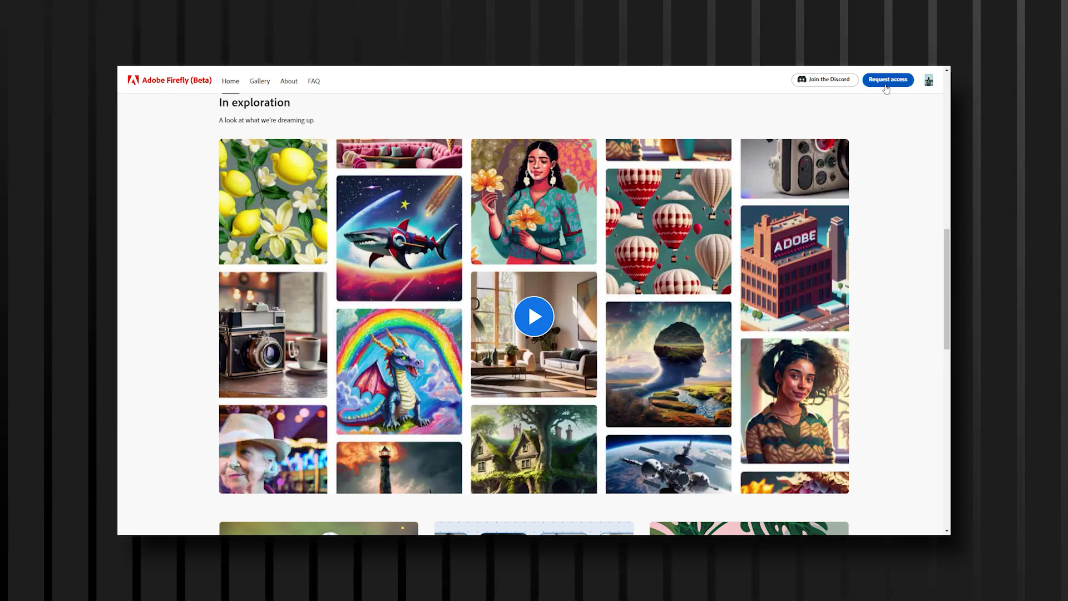
mouse_move(930, 88)
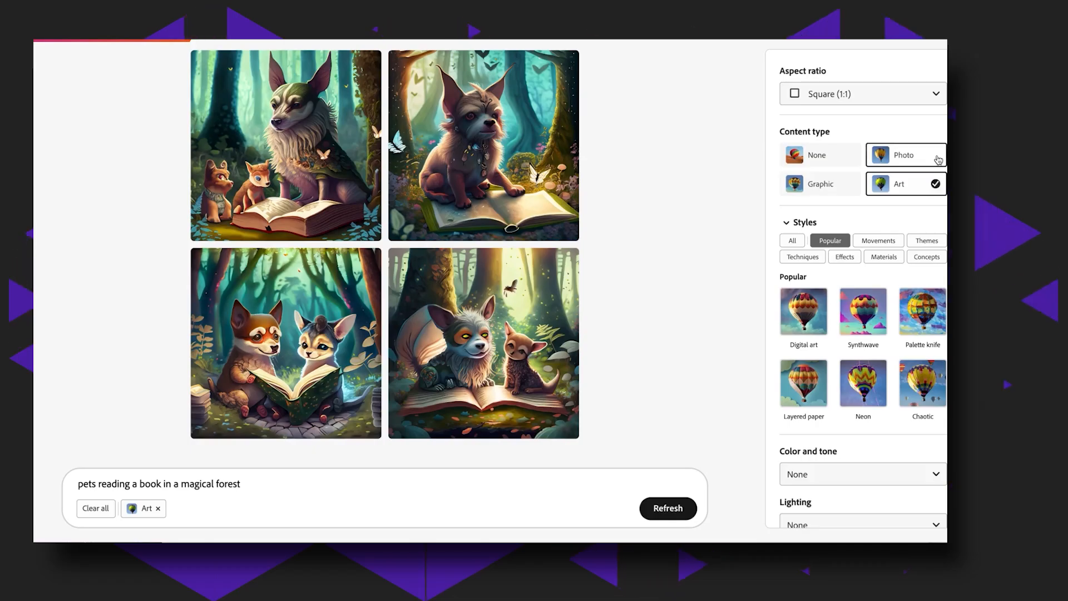
Toggle content type to Photo and back to Art, and set aspect ratio to Landscape (4:3).
click(906, 154)
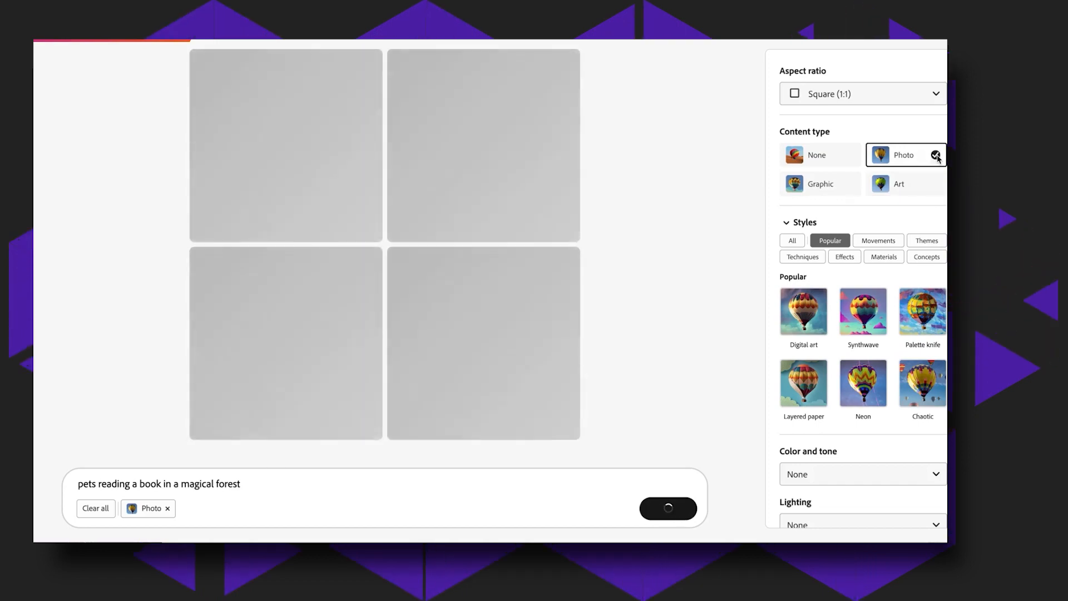
click(906, 183)
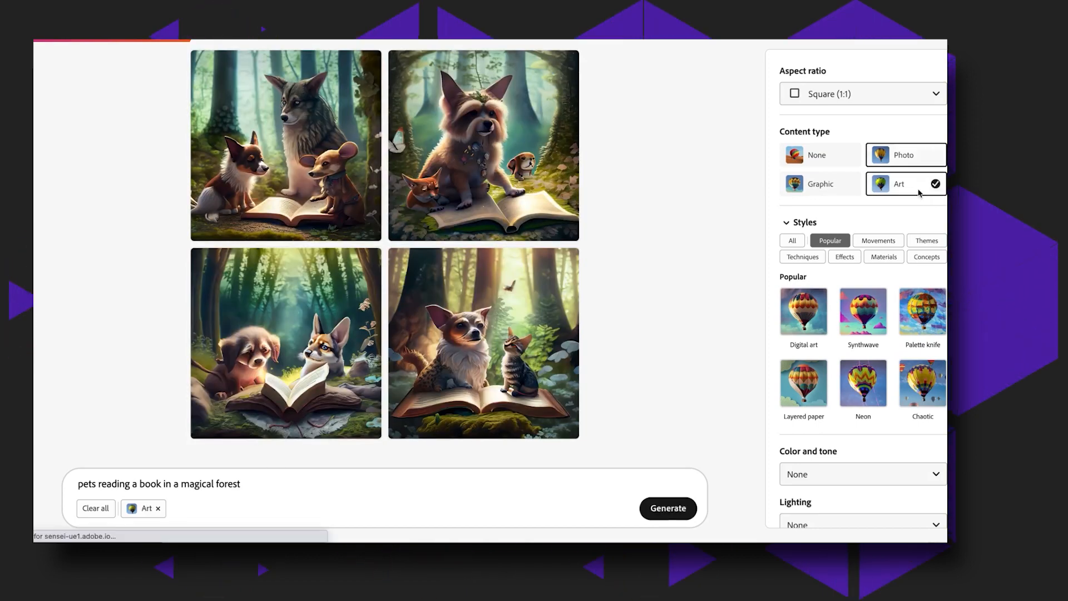
click(863, 93)
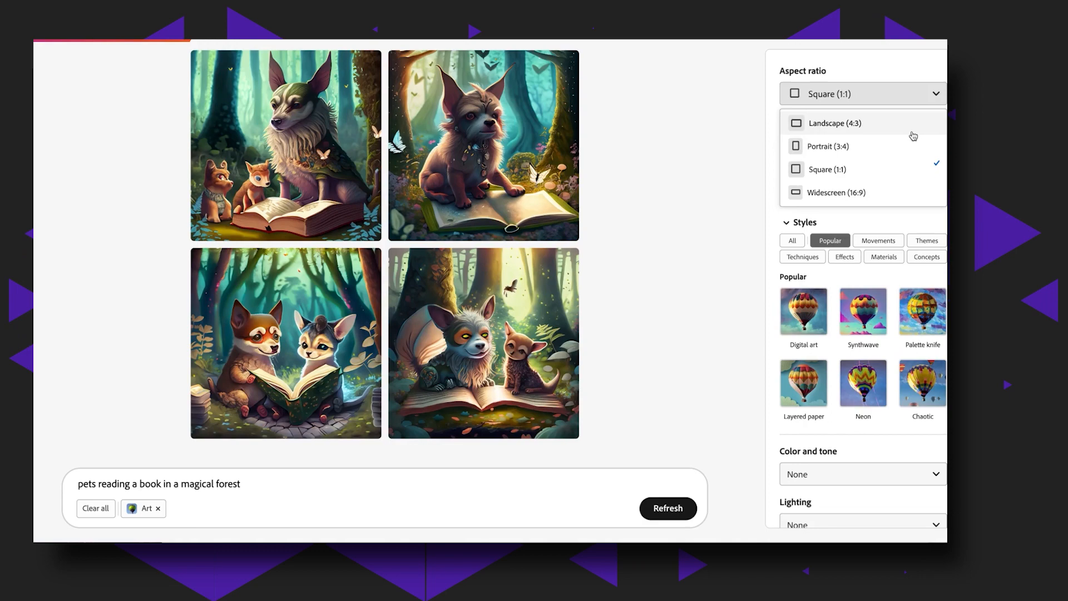
click(833, 123)
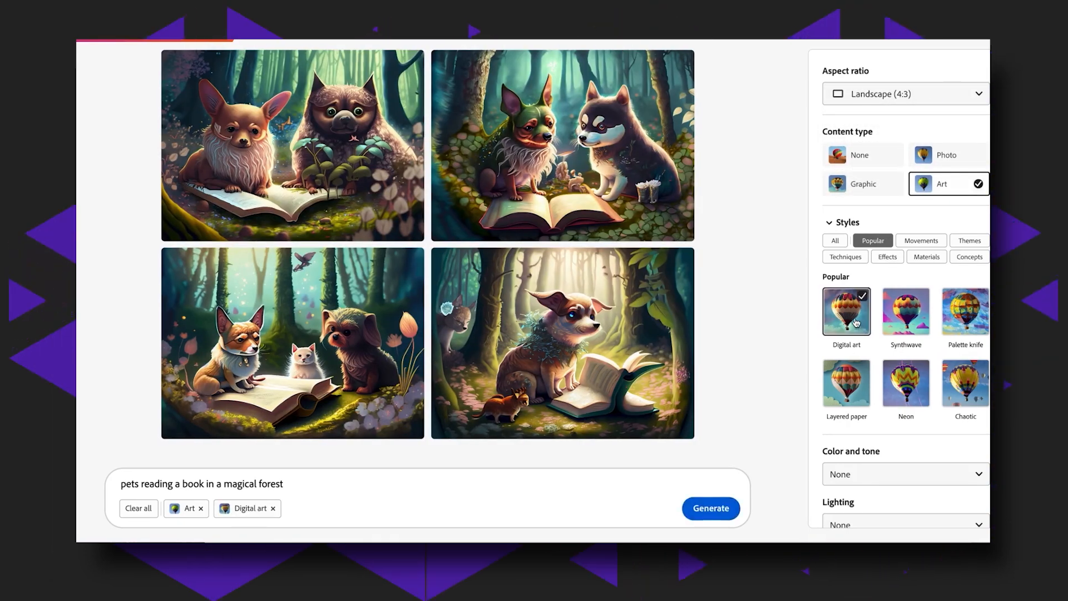
Browse the Movements and Themes styles and add the Concept art and Digital art styles.
click(921, 241)
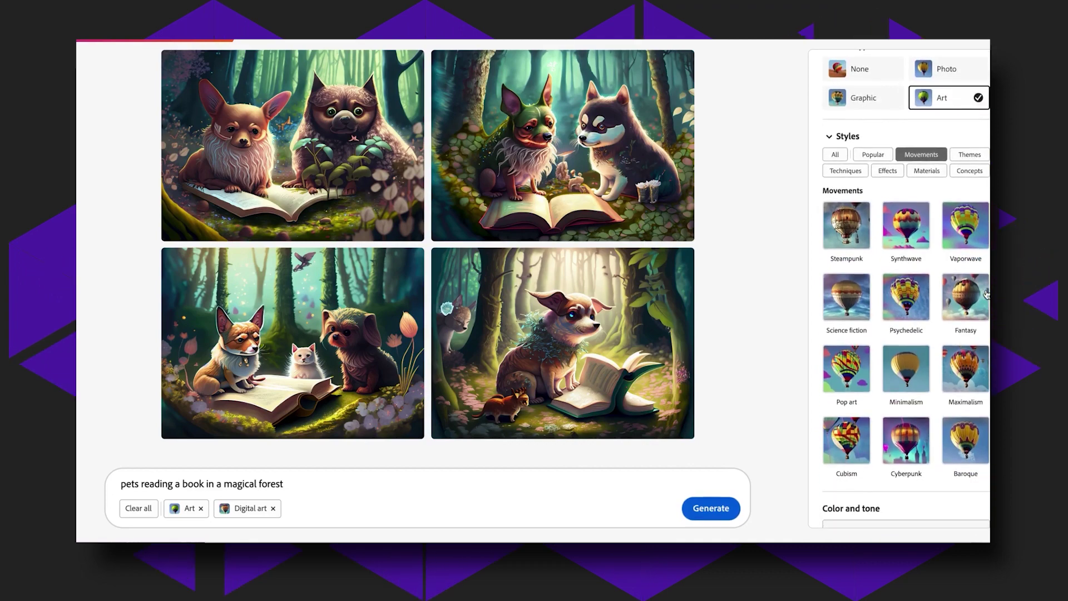
click(969, 154)
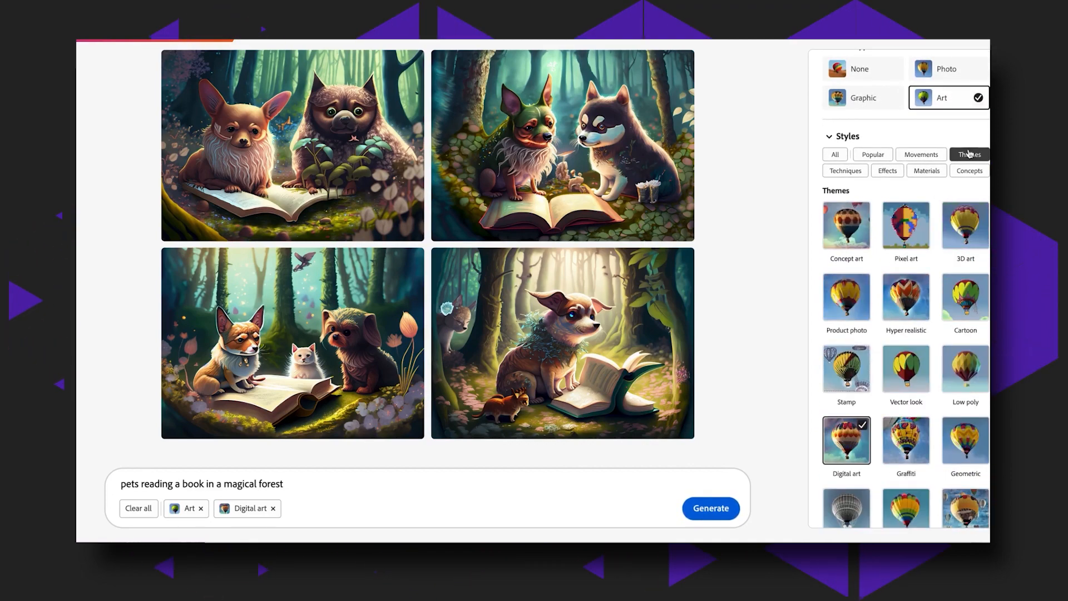
click(846, 224)
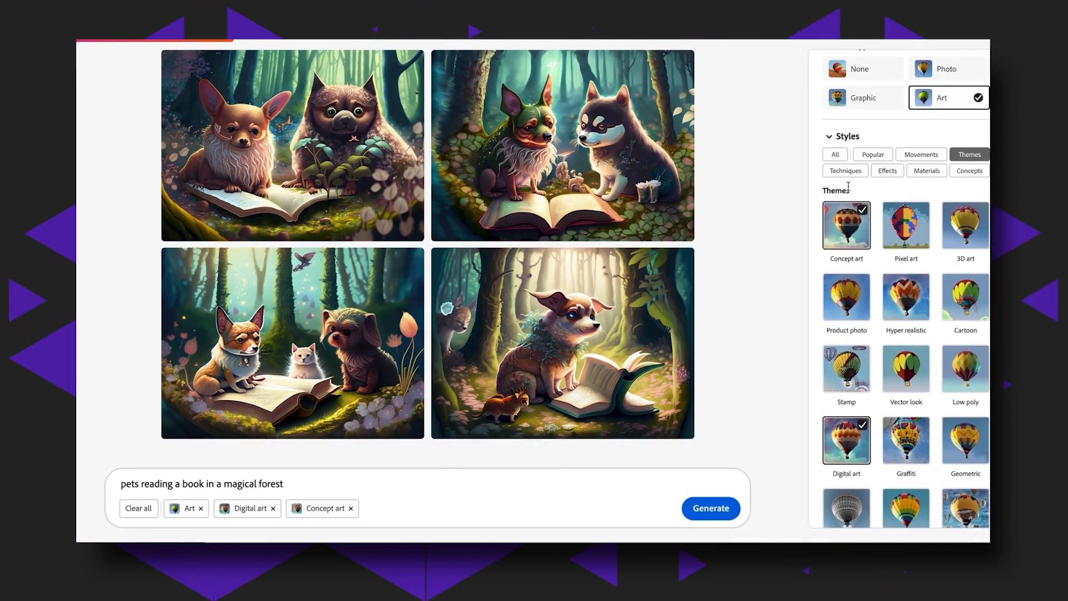
click(845, 170)
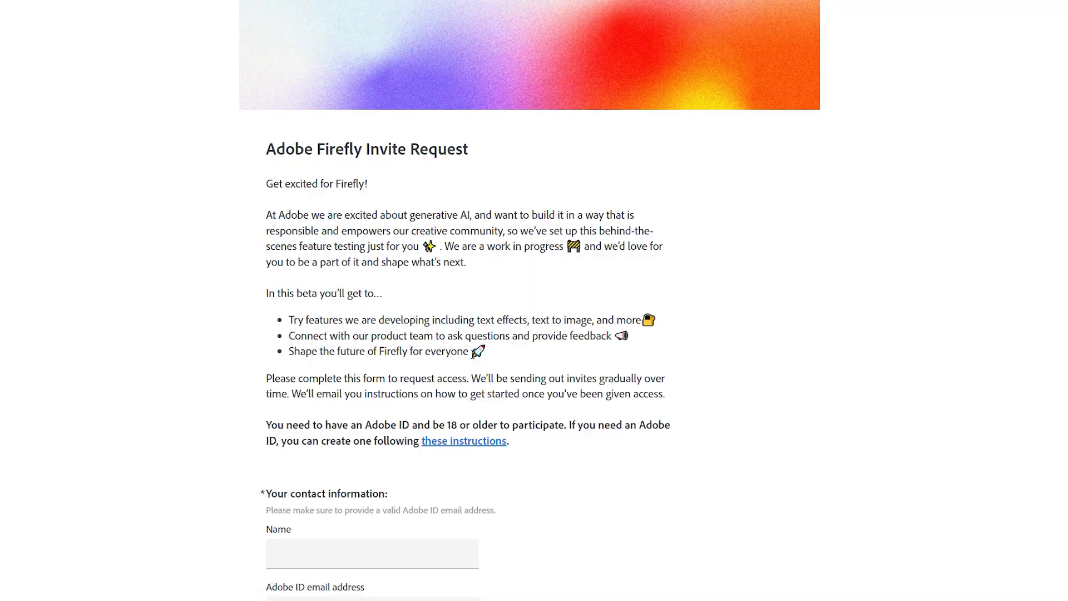
Open the Adobe Firefly Invite Request form via the Request access button.
scroll(down, 3)
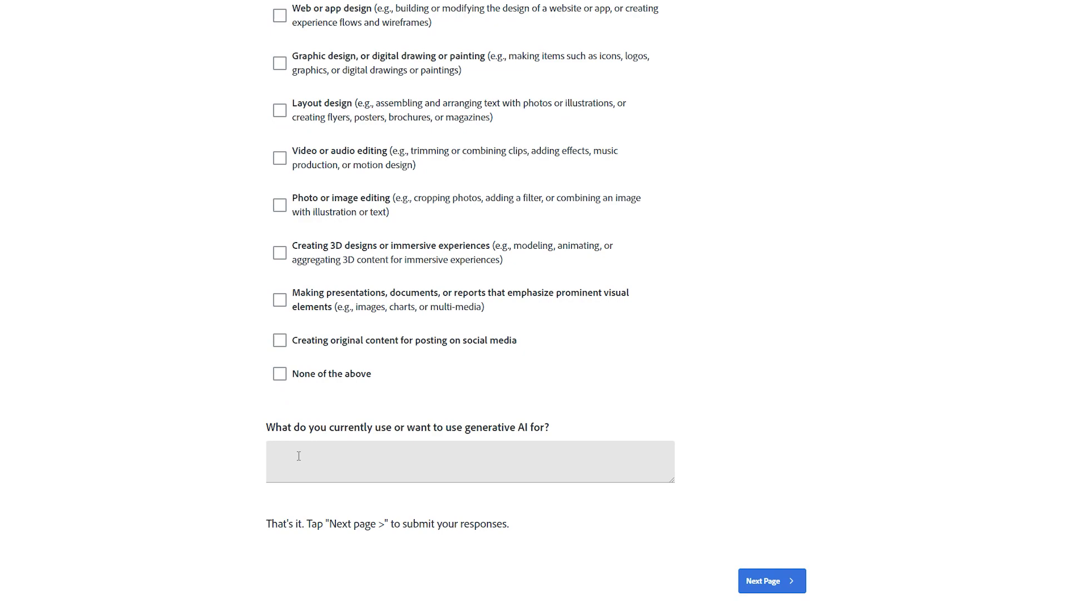
click(772, 580)
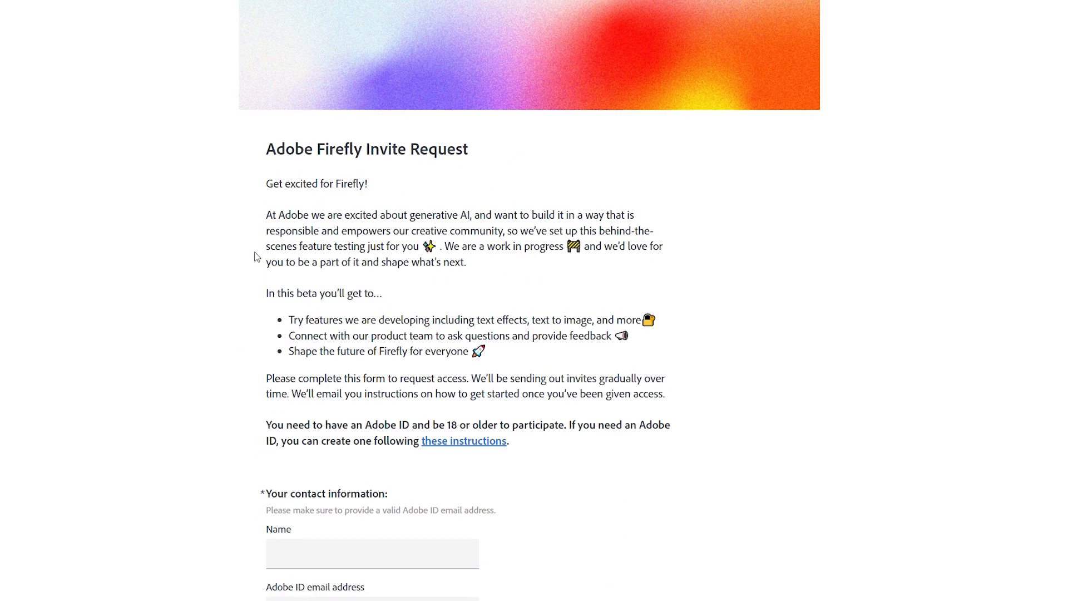
mouse_move(289, 196)
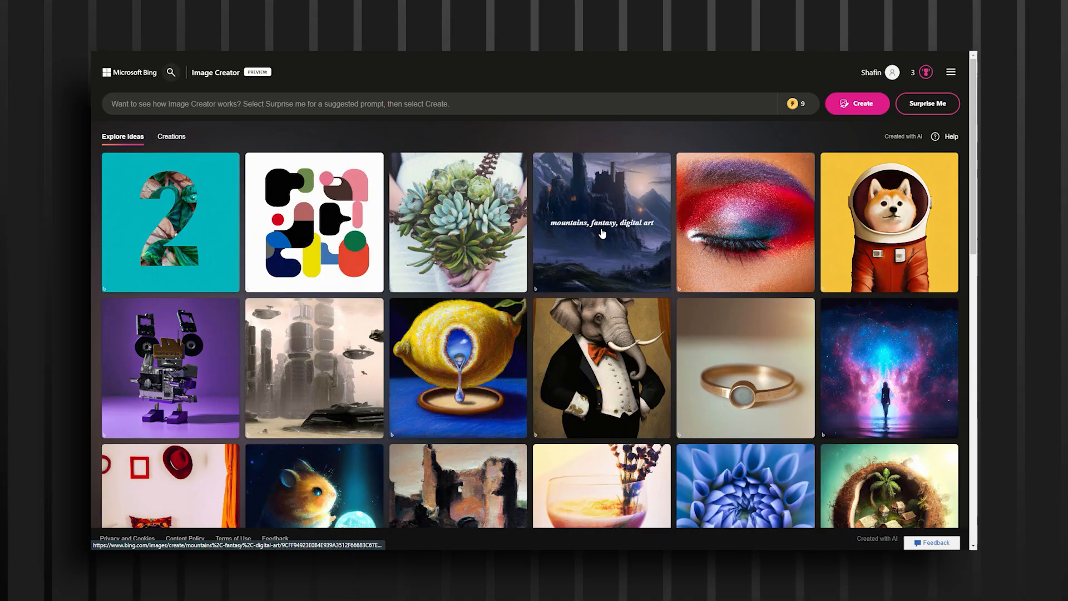
Create four images from the surreal prompt of a man facing a portal to another dimension.
scroll(down, 3)
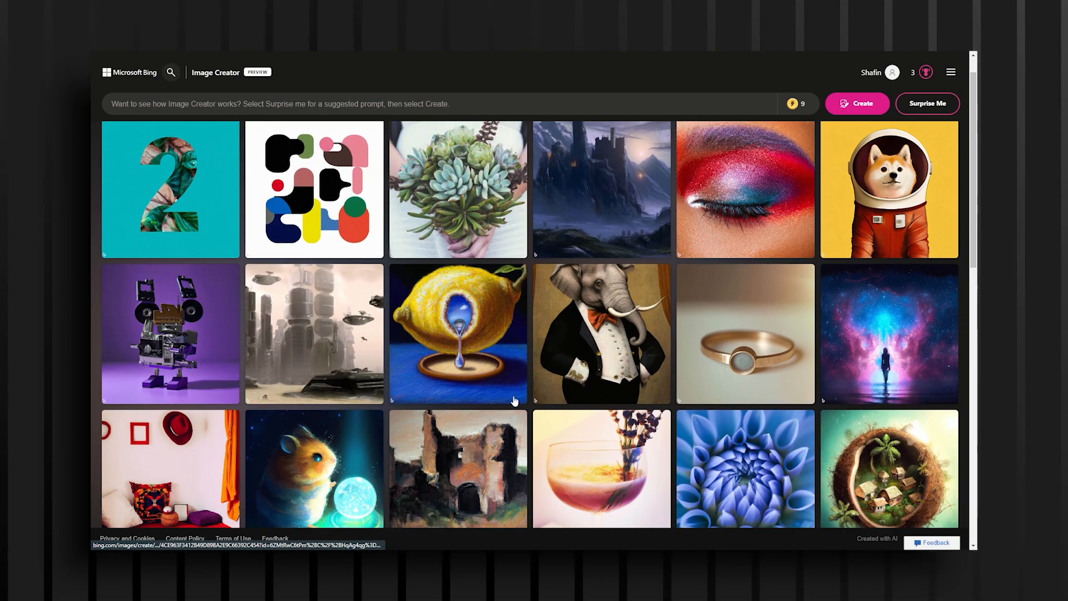
scroll(down, 3)
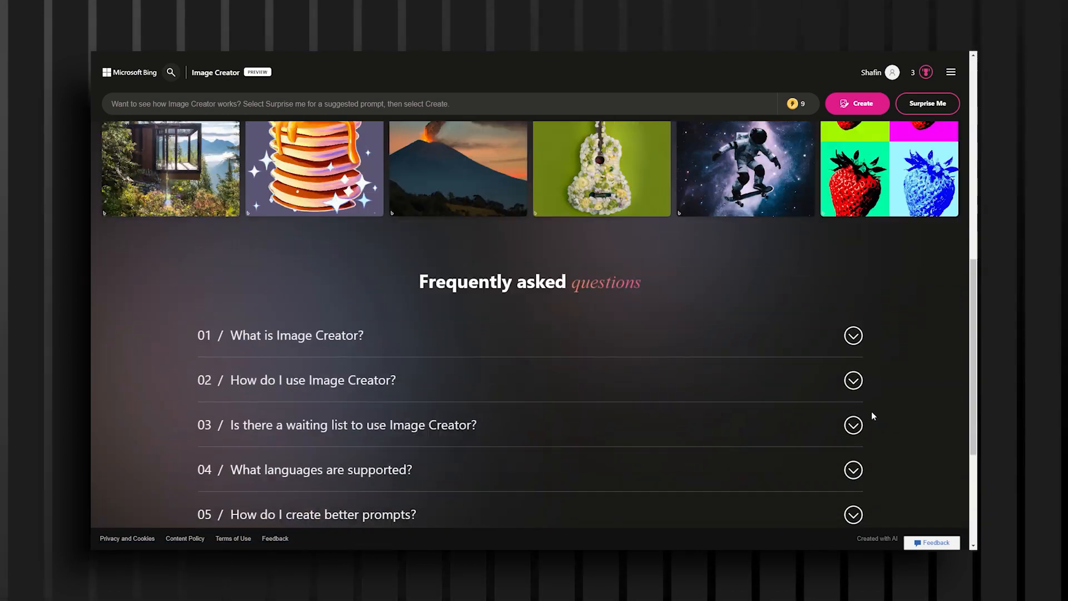
scroll(up, 3)
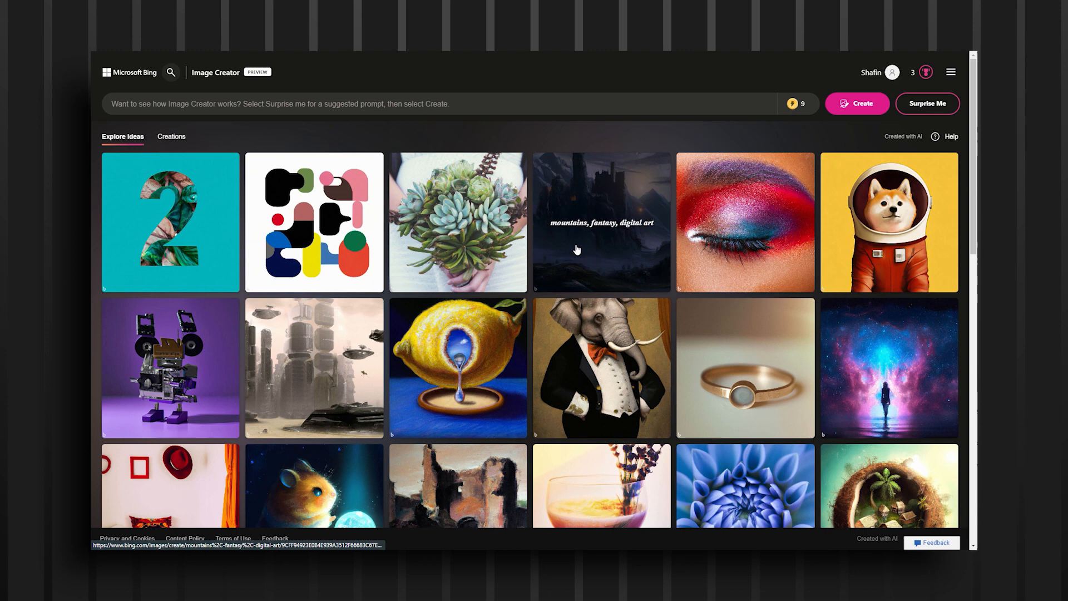
click(171, 136)
text(anime world landscpe)
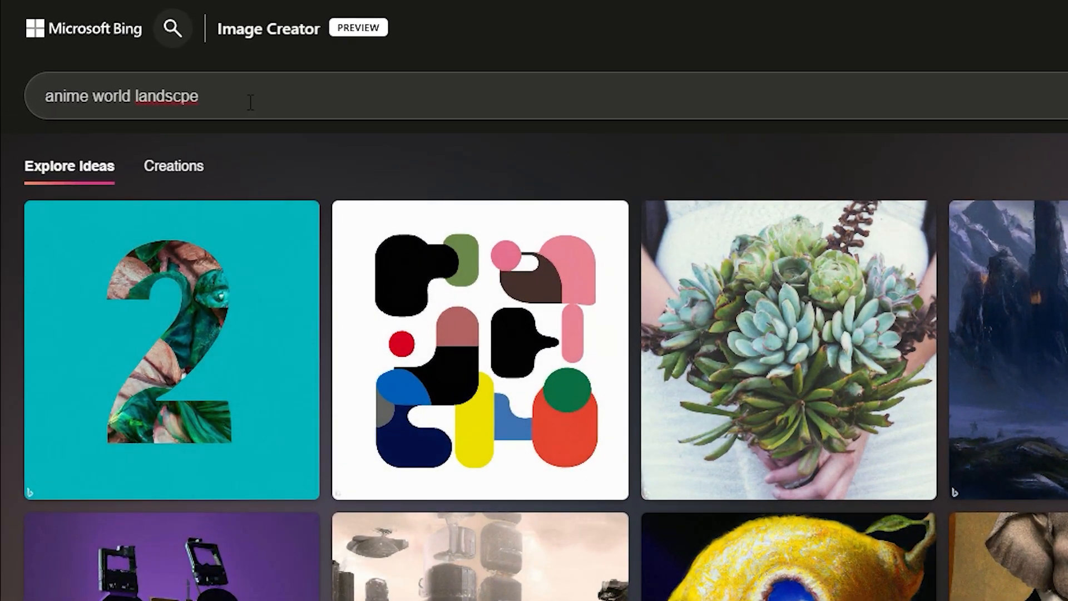
click(969, 64)
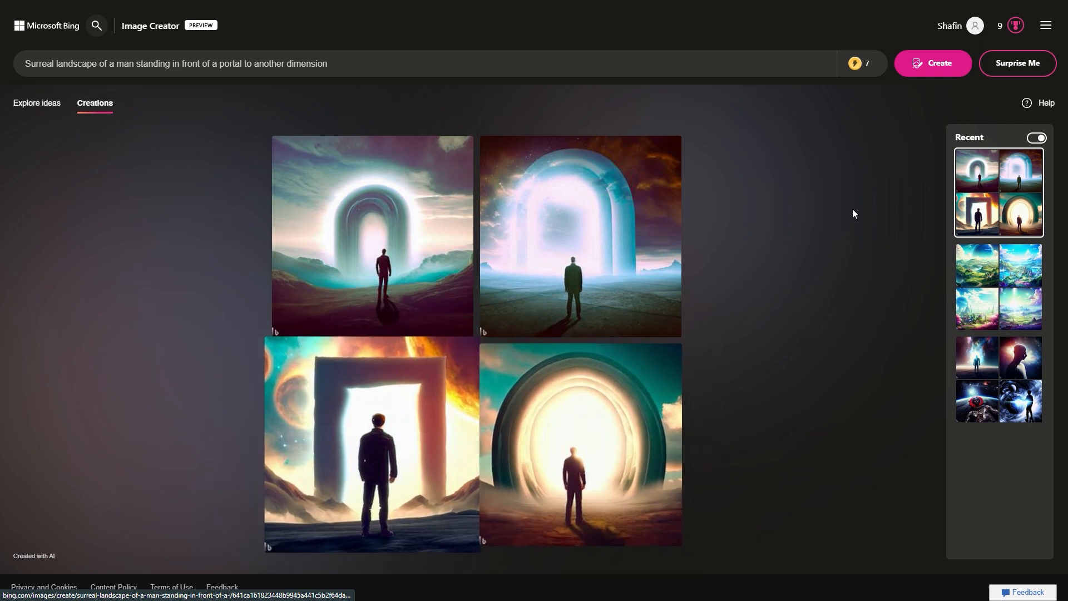
Show the Microsoft Rewards flyout using the menu's Rewards trophy icon.
click(1046, 26)
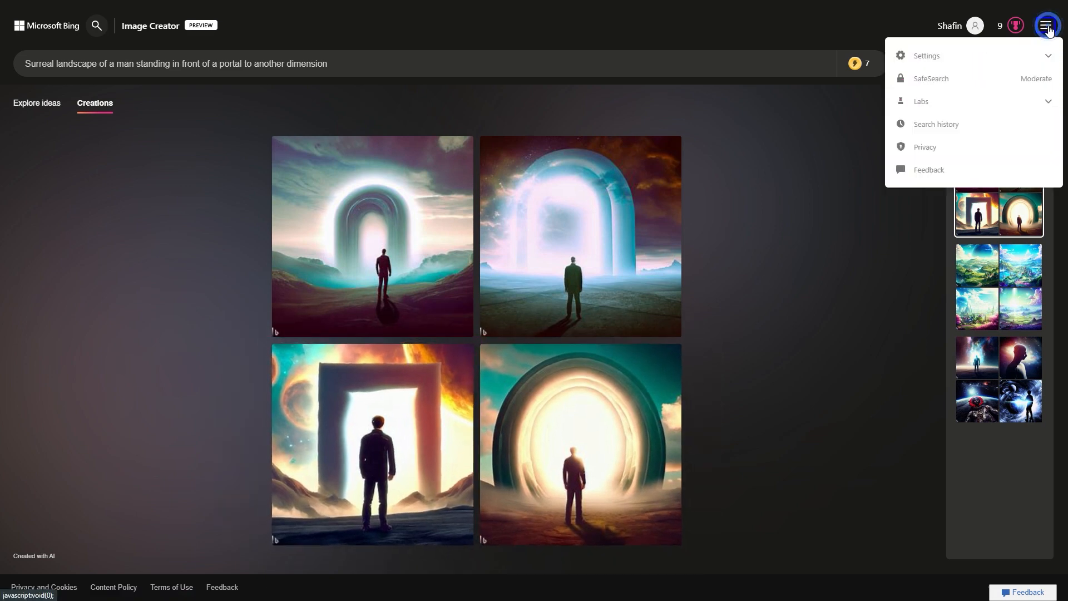
mouse_move(974, 26)
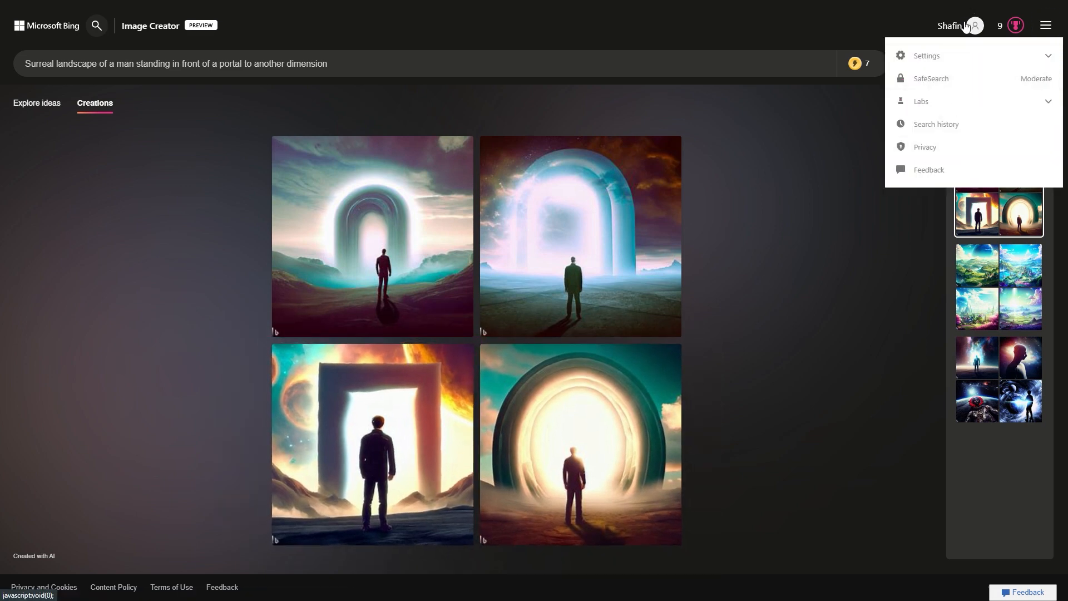
click(1013, 26)
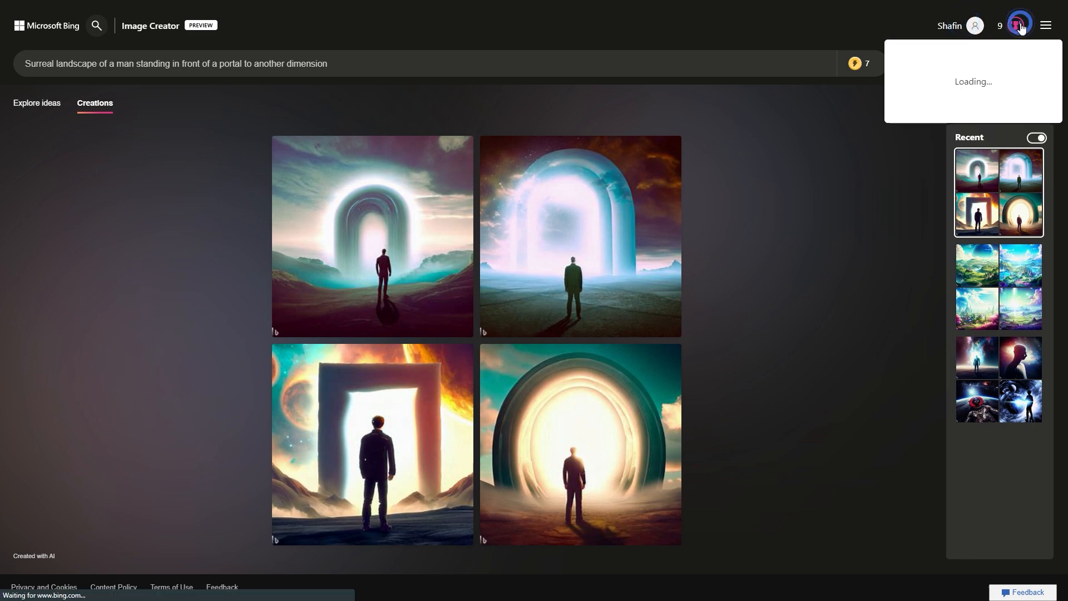
click(1020, 25)
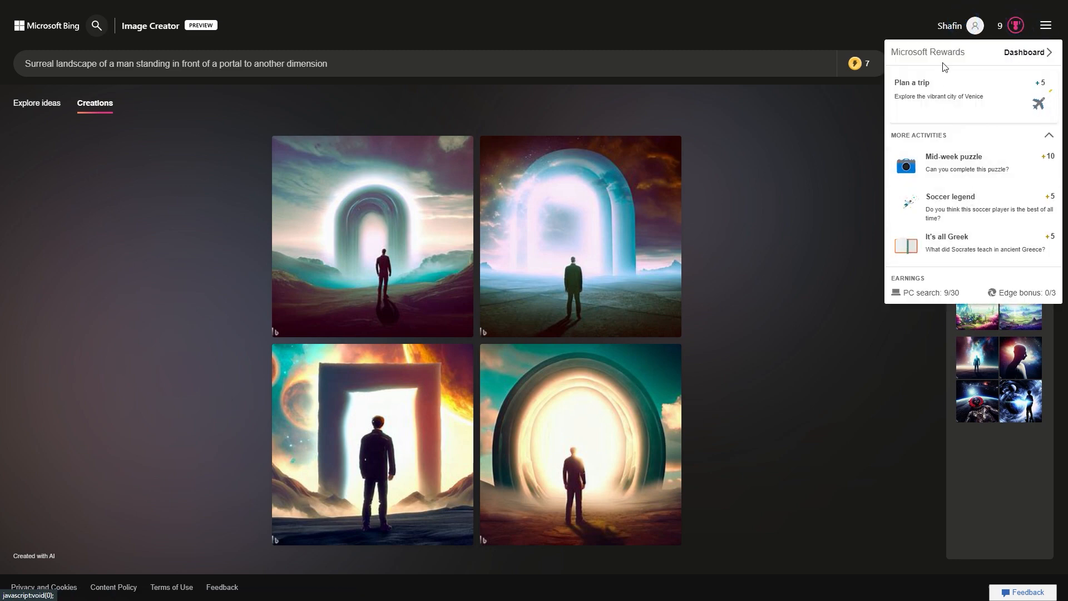
click(754, 286)
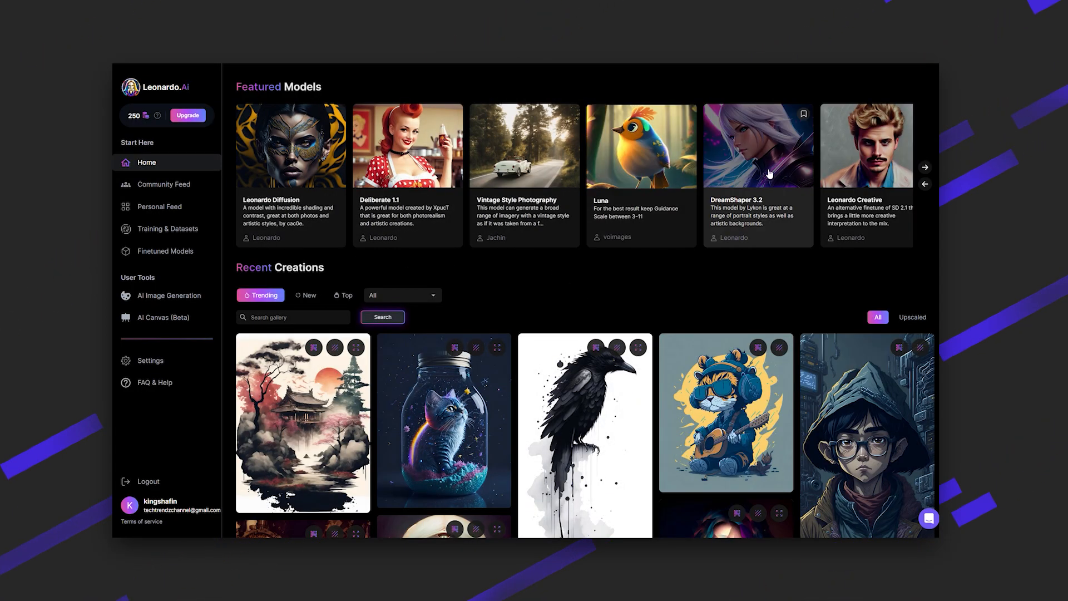
Scroll Recent Creations and open the windswept girl portrait full size.
scroll(down, 3)
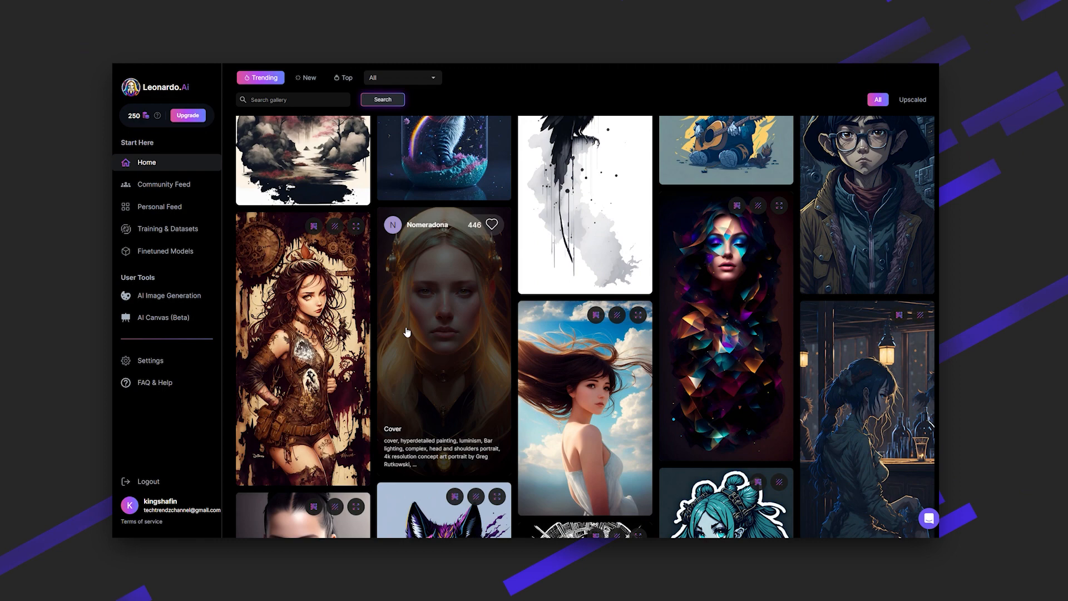
scroll(down, 3)
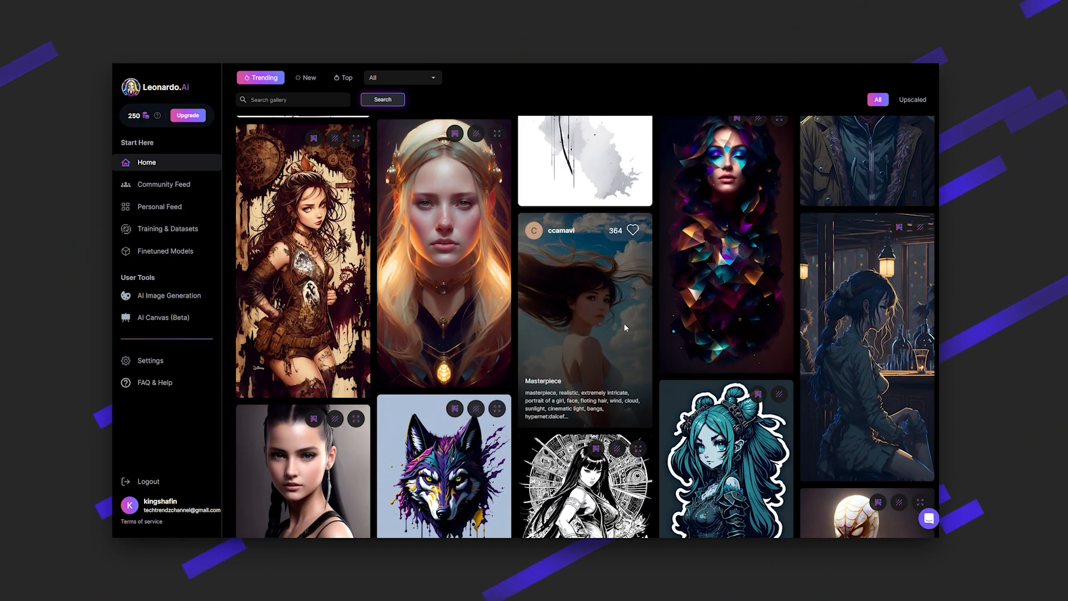
click(582, 323)
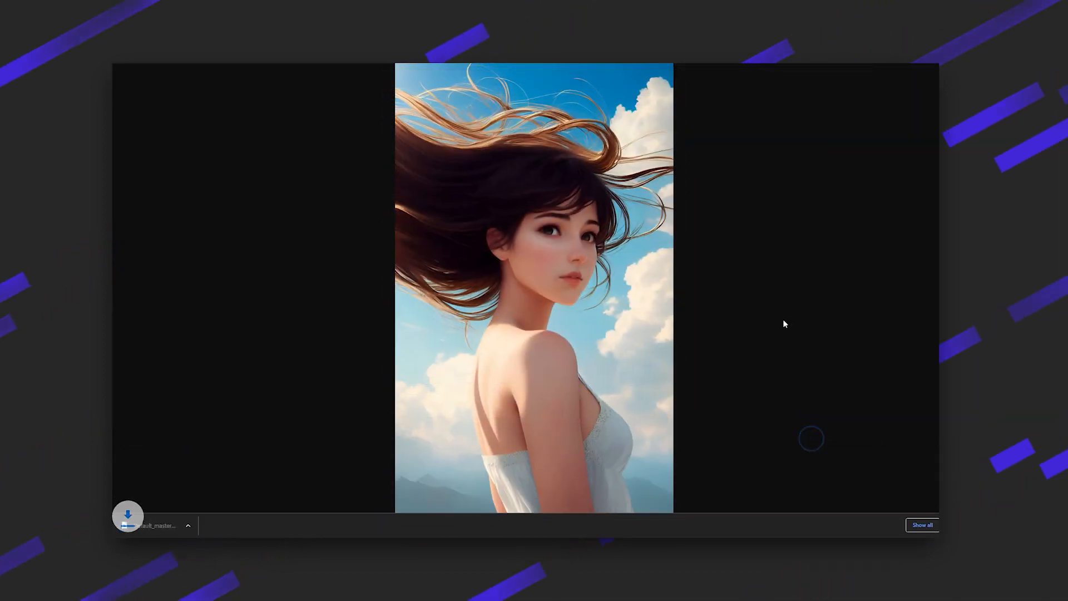
right_click(785, 324)
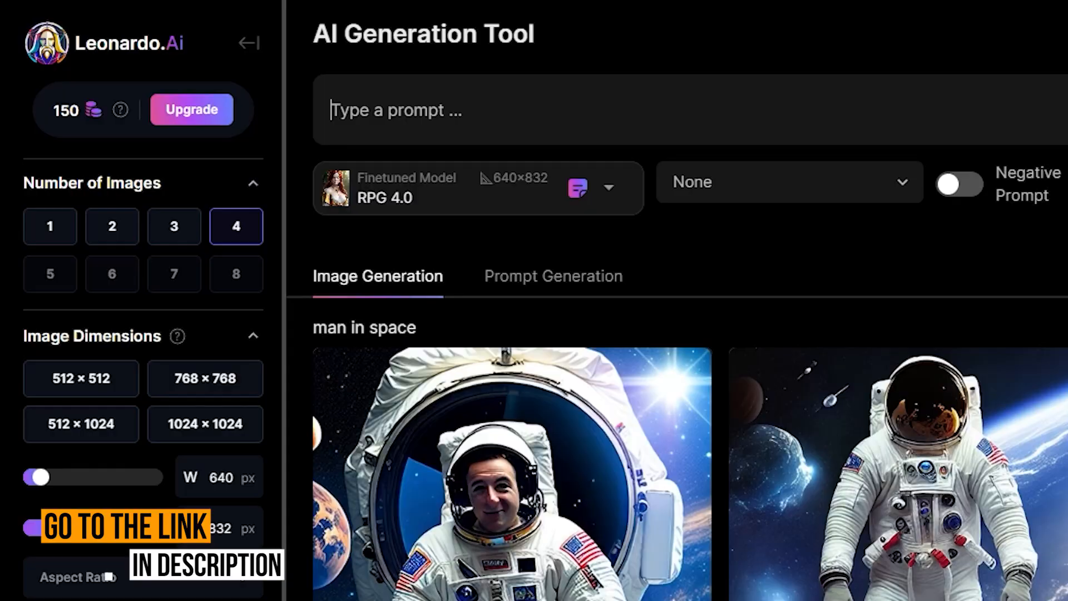
Select Leonardo Creative and generate from the steampunk moon-surface pyramid megastructures prompt.
click(611, 186)
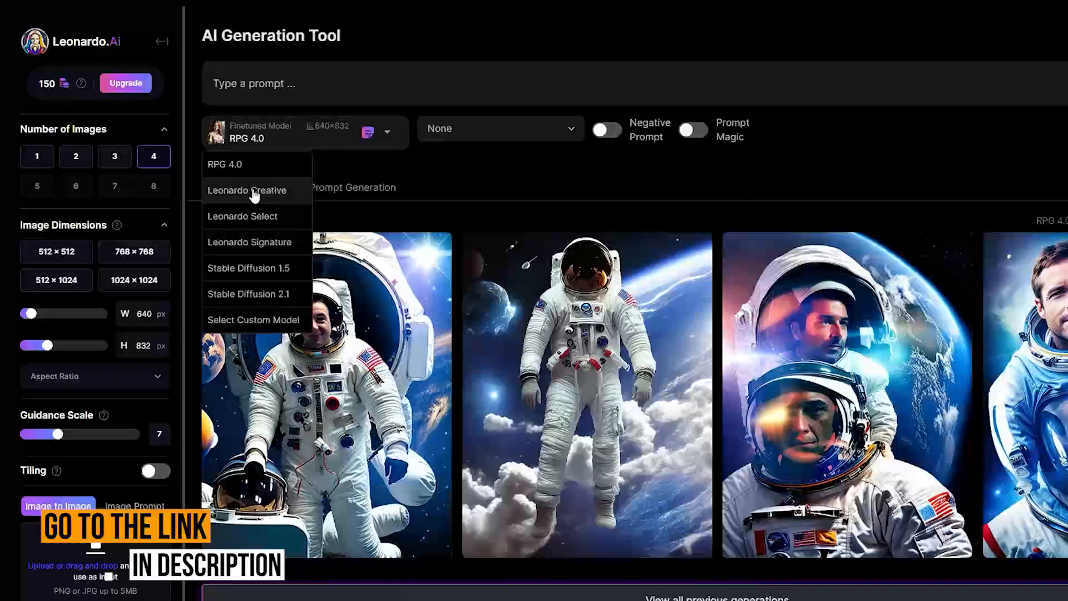
click(248, 191)
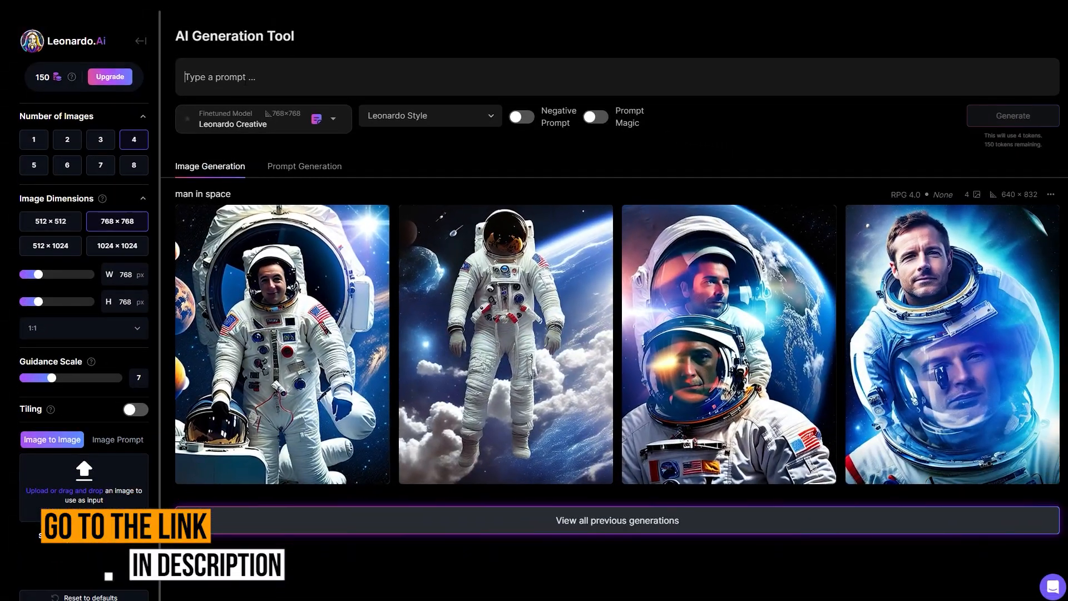
text(a steampunk space ship cockpit view of the moons surface with huge mega structure pyramids, Realistic lighting, very detailed, super resolution detail, ornate detail, phenomenal detail, highly detailed, super)
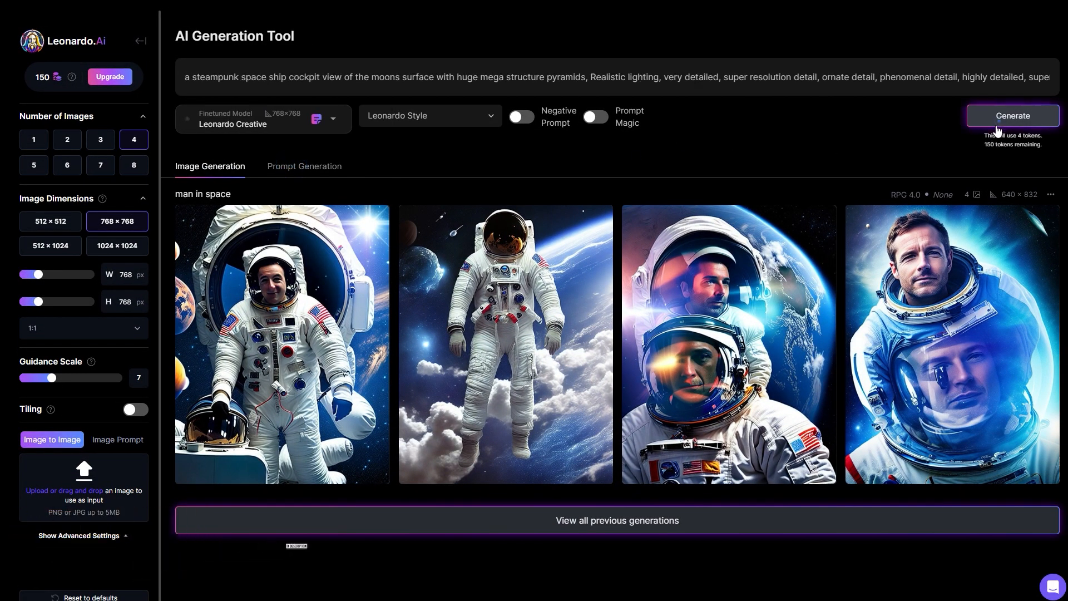
click(1013, 116)
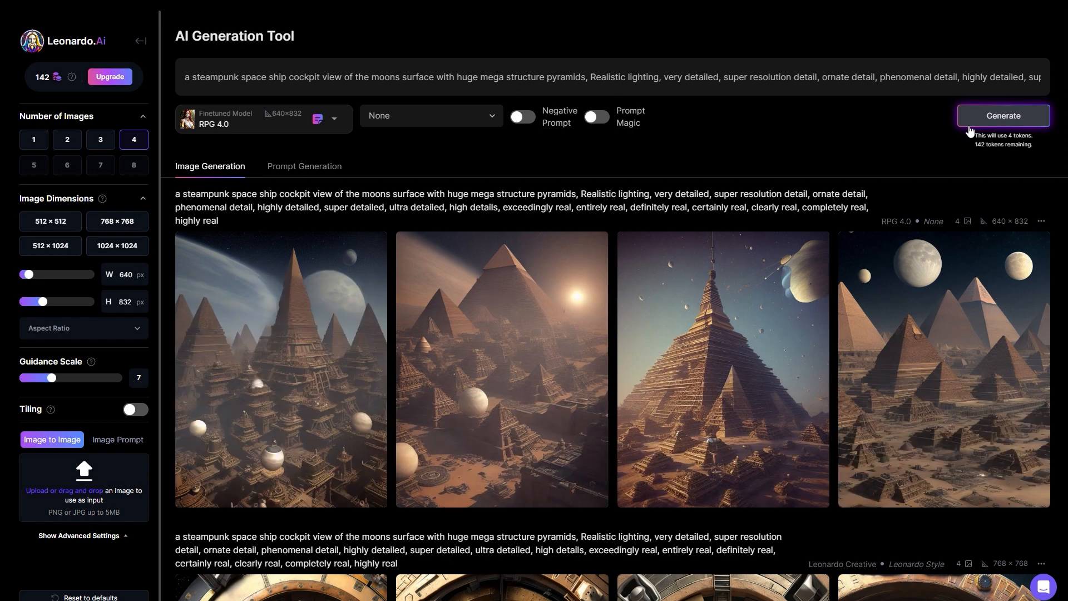
mouse_move(441, 441)
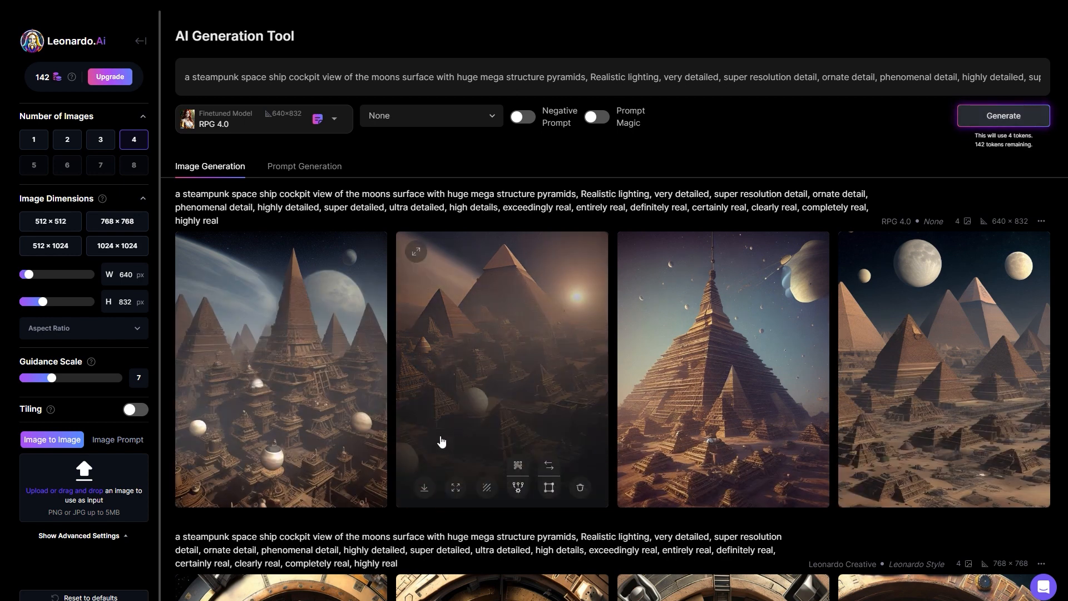
mouse_move(517, 488)
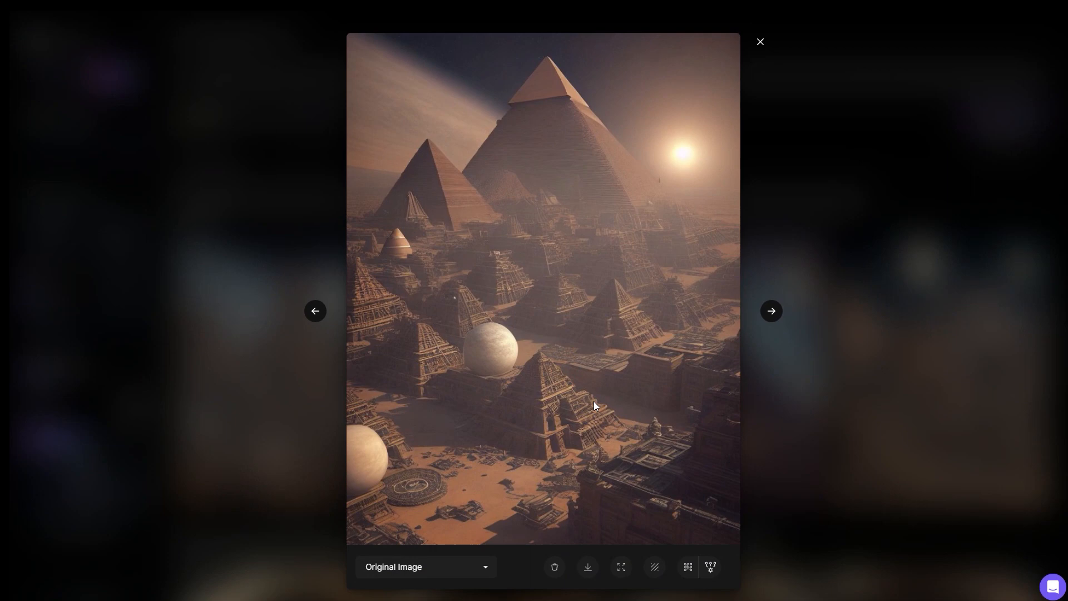
Leave the pyramid results and bring up Fotor's AI image generator page.
click(760, 41)
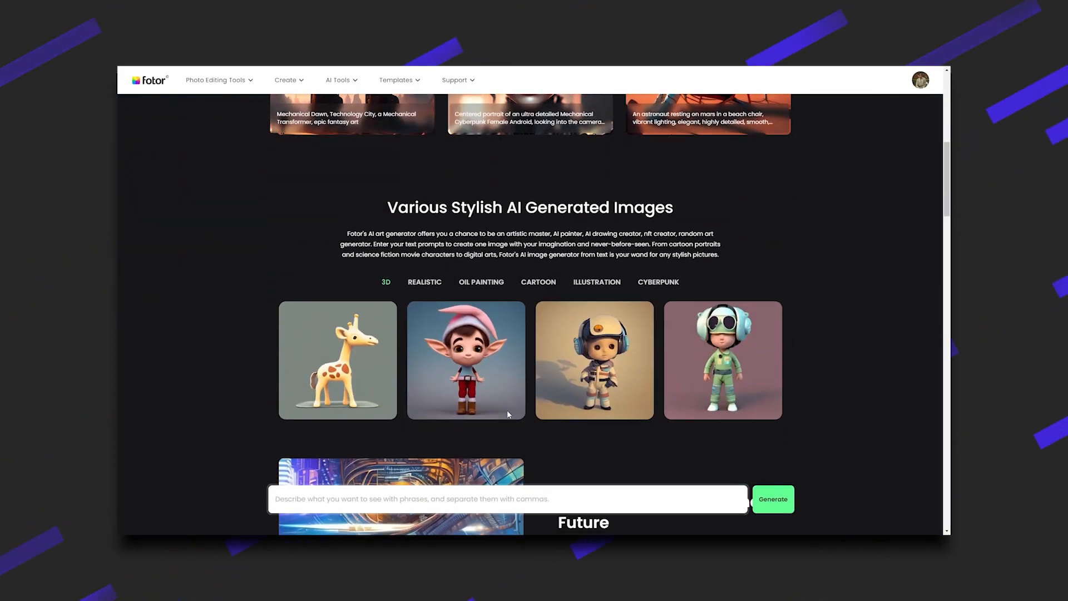
Scroll through Fotor's prompt examples, how-it-works steps and FAQs, then back up slightly.
scroll(down, 3)
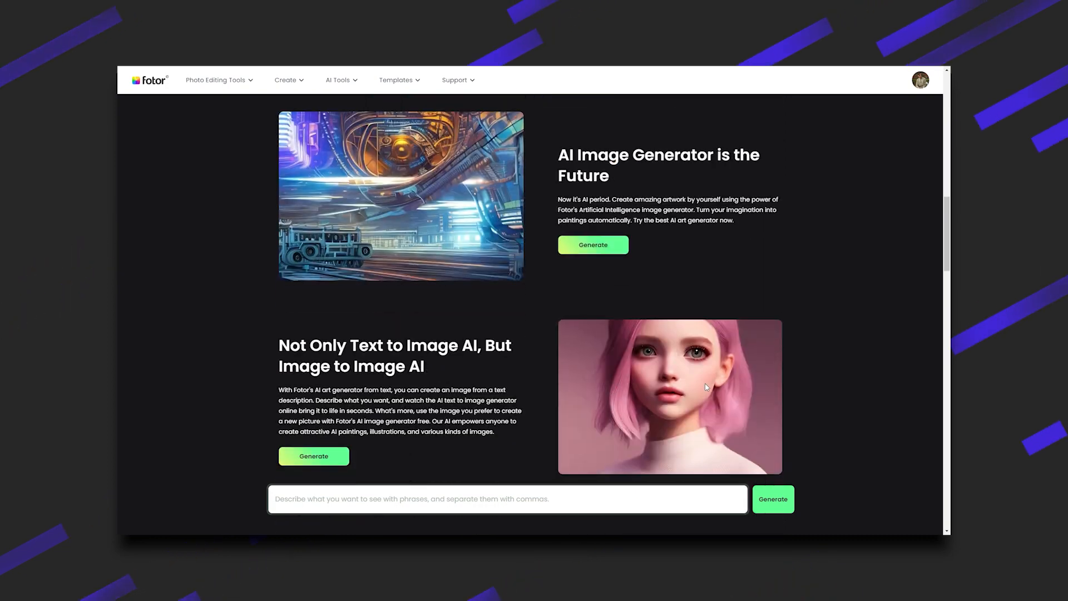
scroll(down, 3)
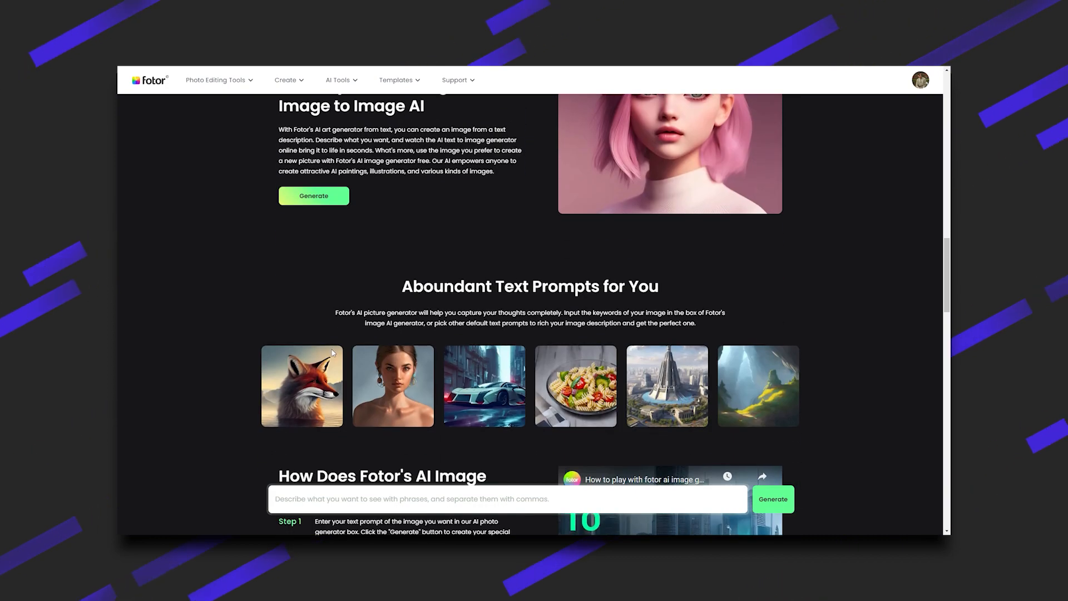
scroll(down, 3)
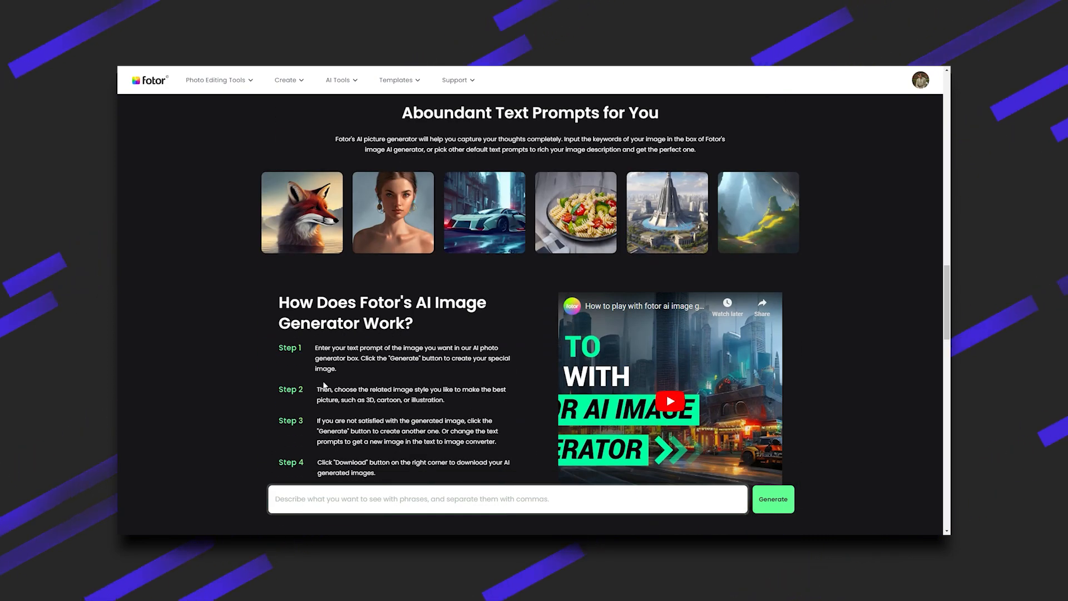
scroll(down, 3)
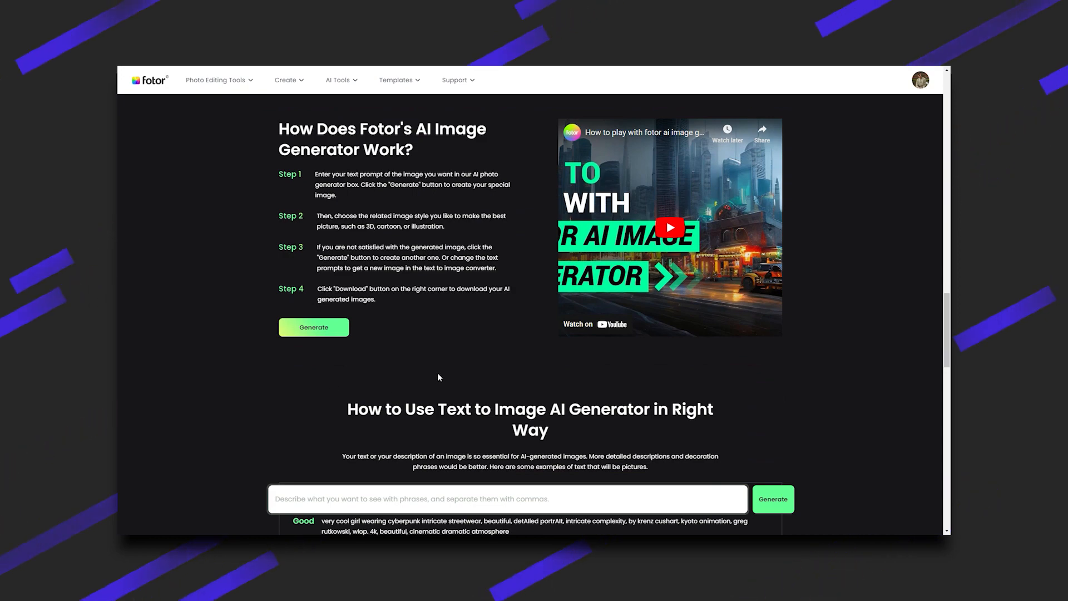
scroll(down, 3)
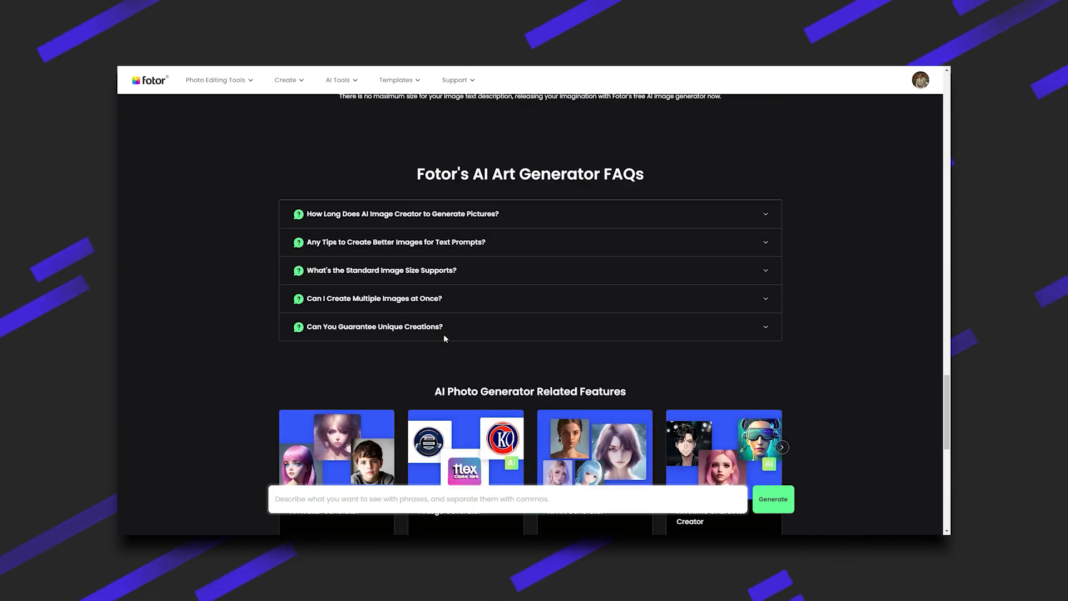
scroll(down, 3)
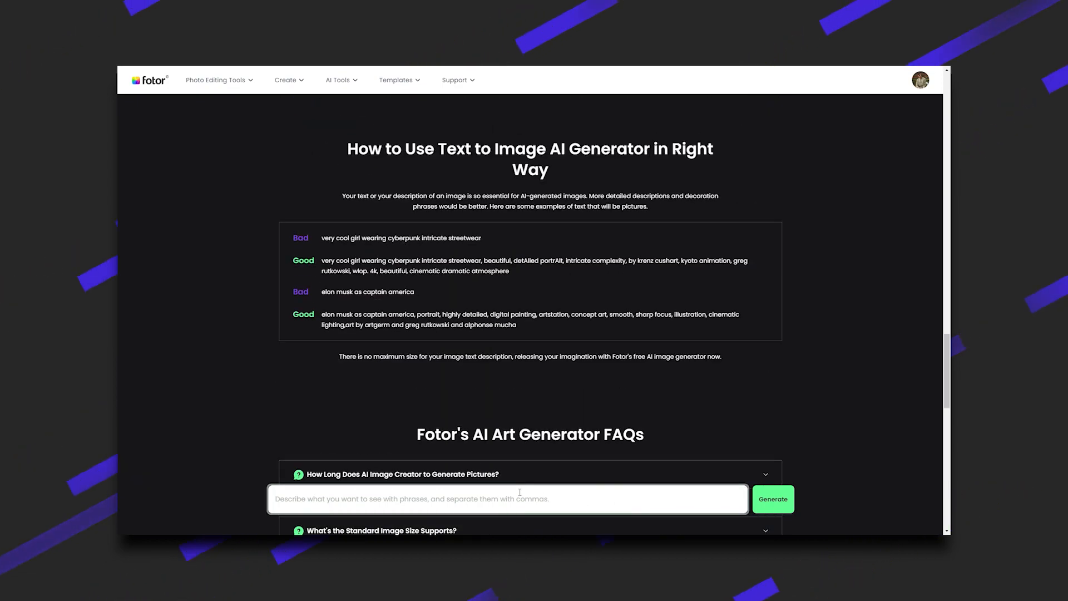
scroll(up, 3)
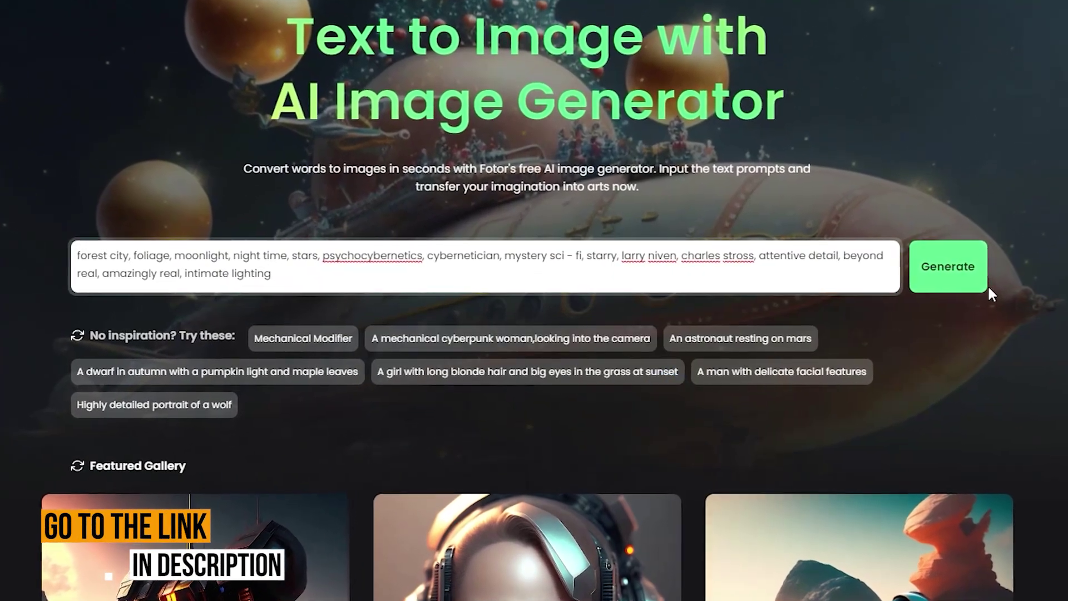
Generate two moonlit forest images and open the colourful one in the photo editor.
click(948, 266)
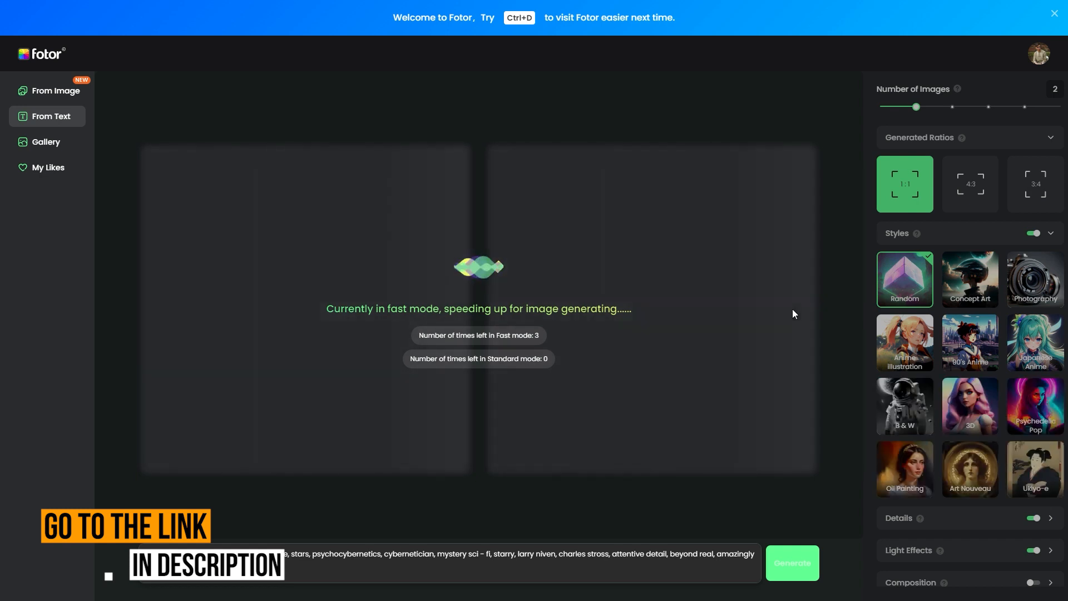
mouse_move(707, 377)
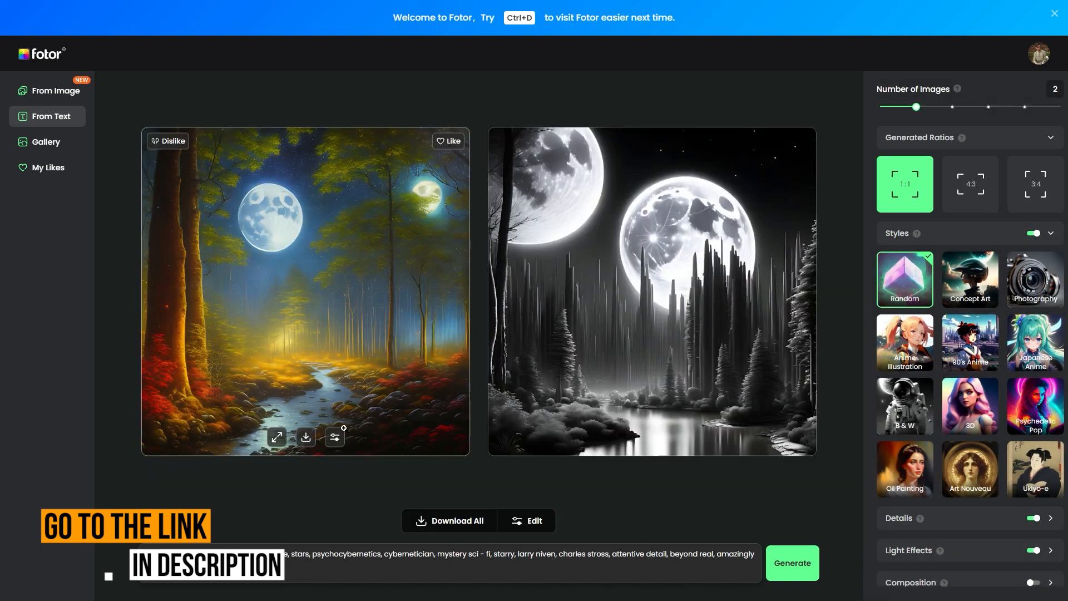
mouse_move(276, 437)
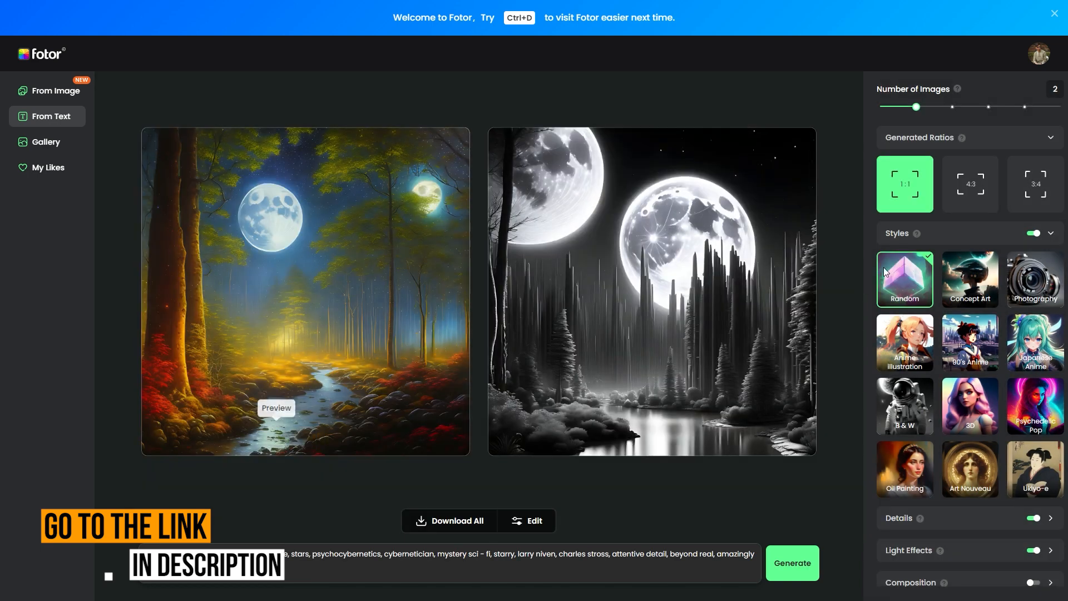
click(970, 183)
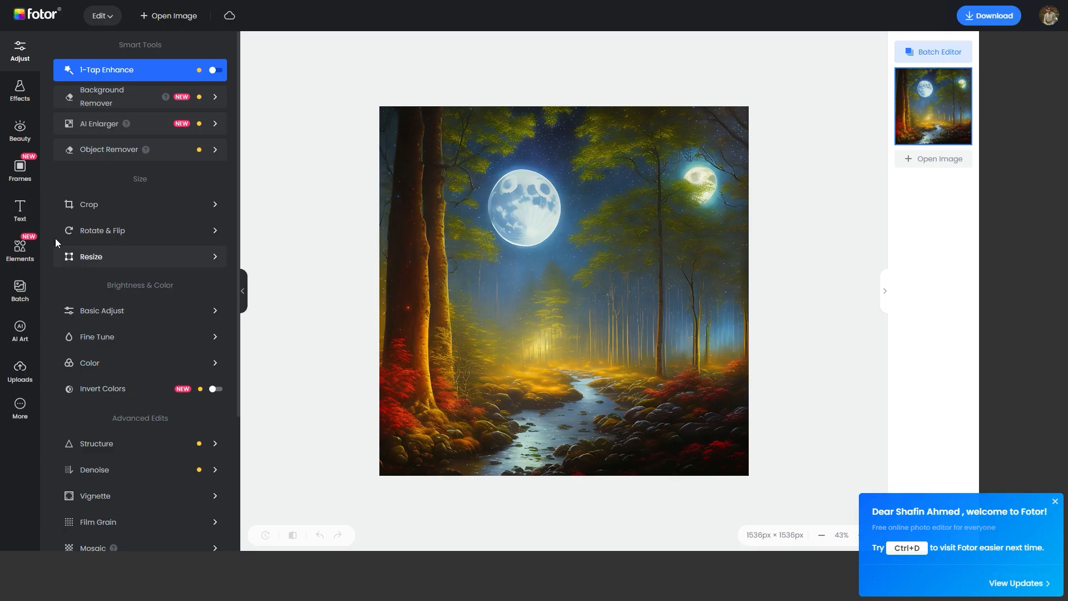
Run Fotor's AI Enlarger on the moonlit forest image, upscaling 1536 px to 4000×4000.
click(99, 123)
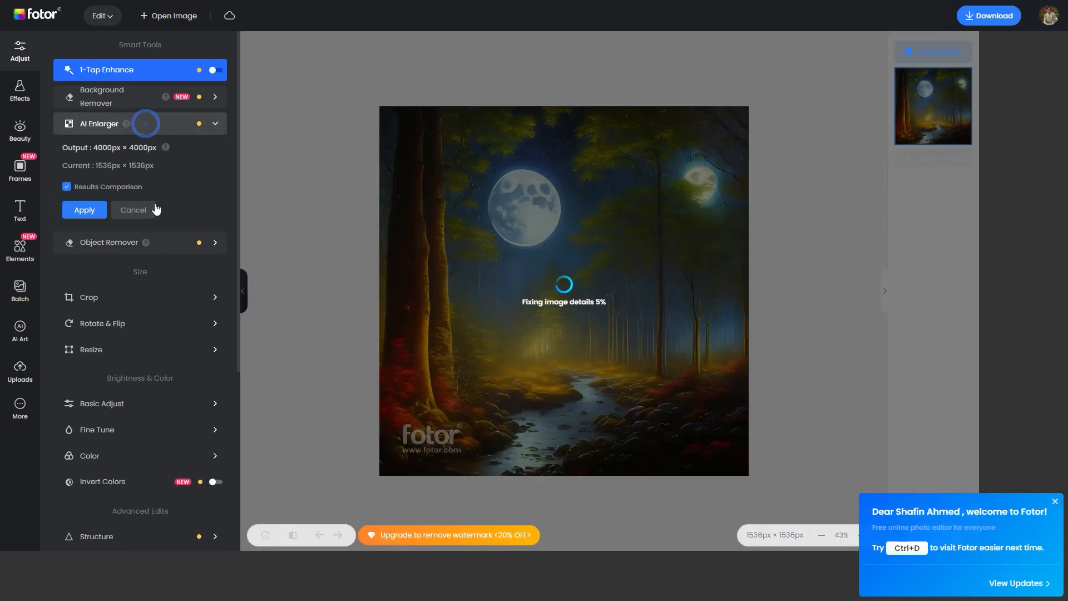